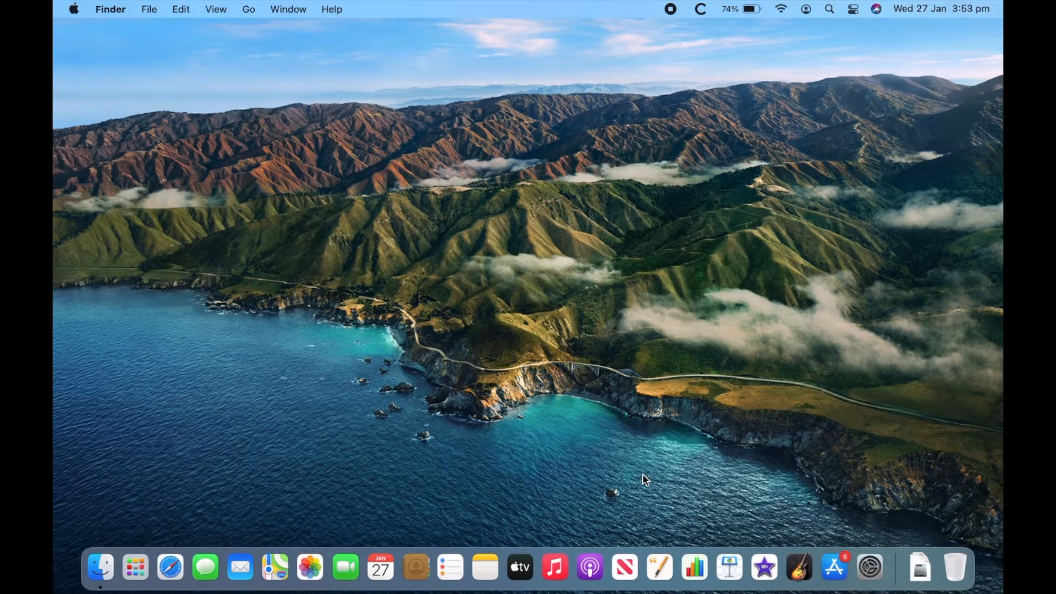
- Select Screen Sharing in the Sharing pane and toggle its checkbox off then back on
click(871, 566)
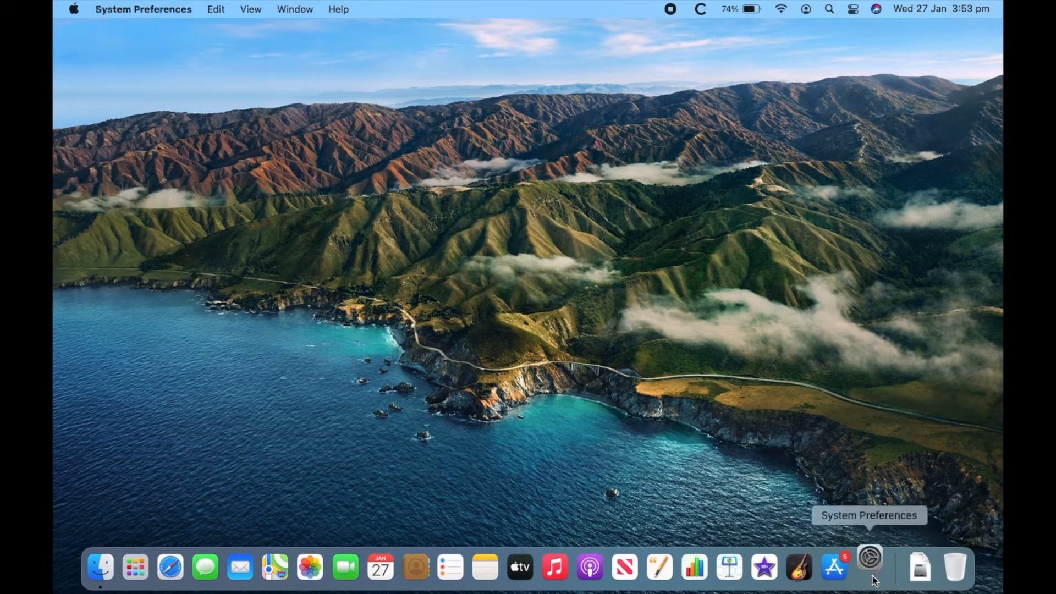
click(871, 568)
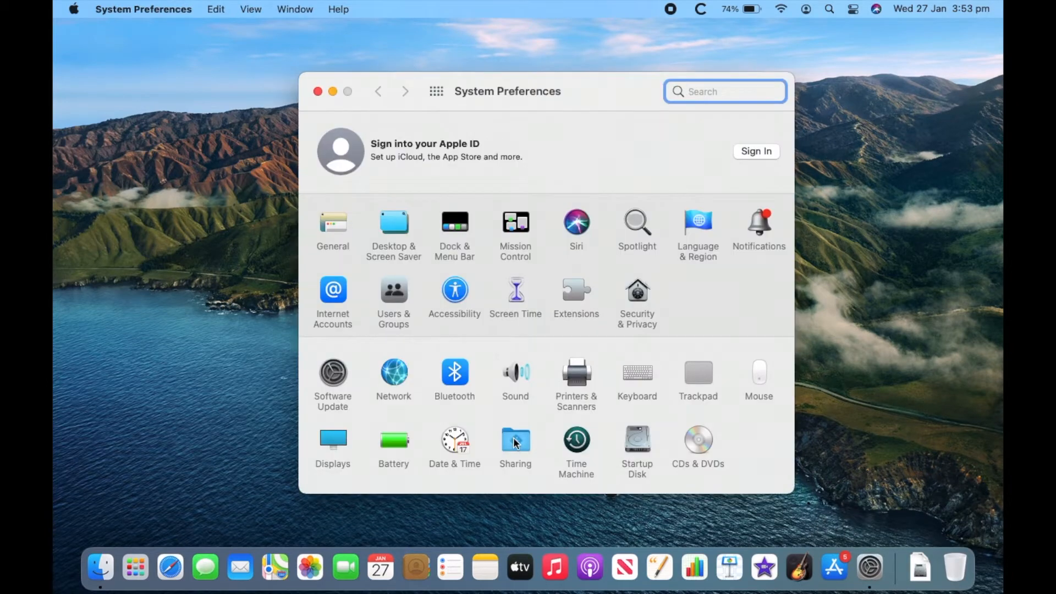
click(515, 441)
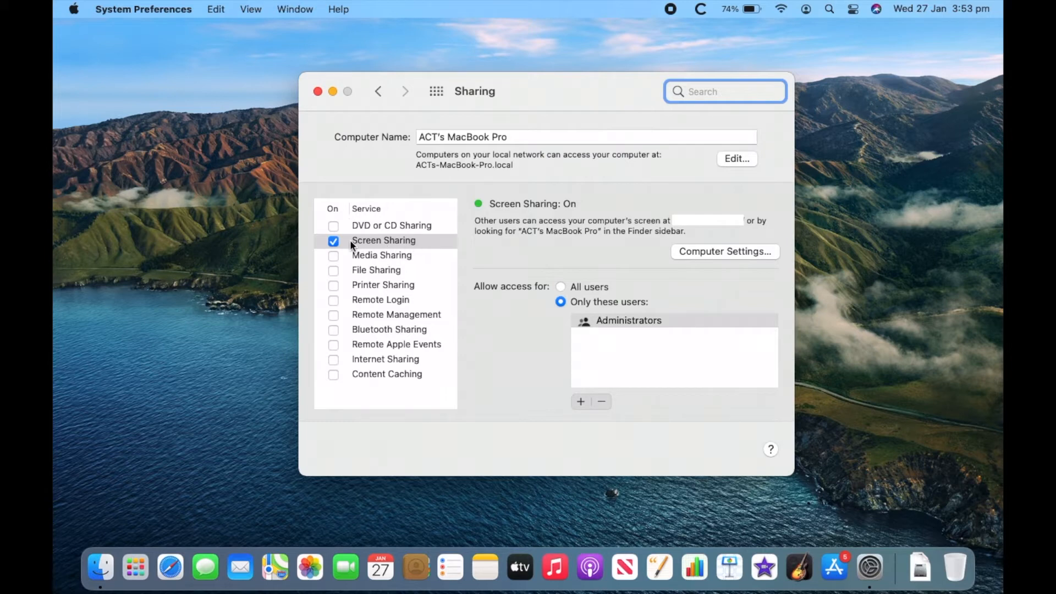
click(383, 240)
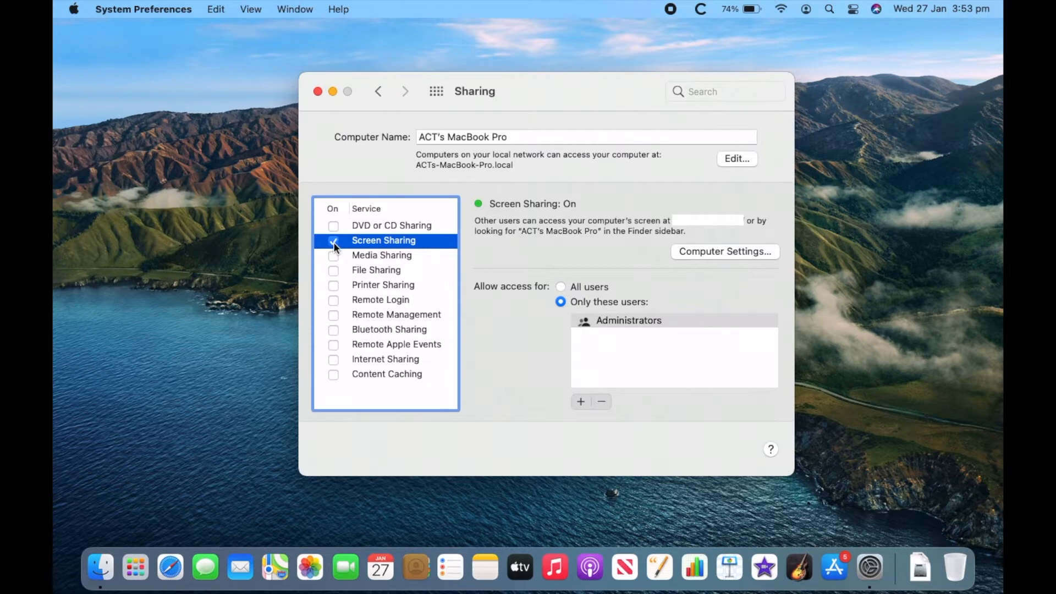
click(332, 240)
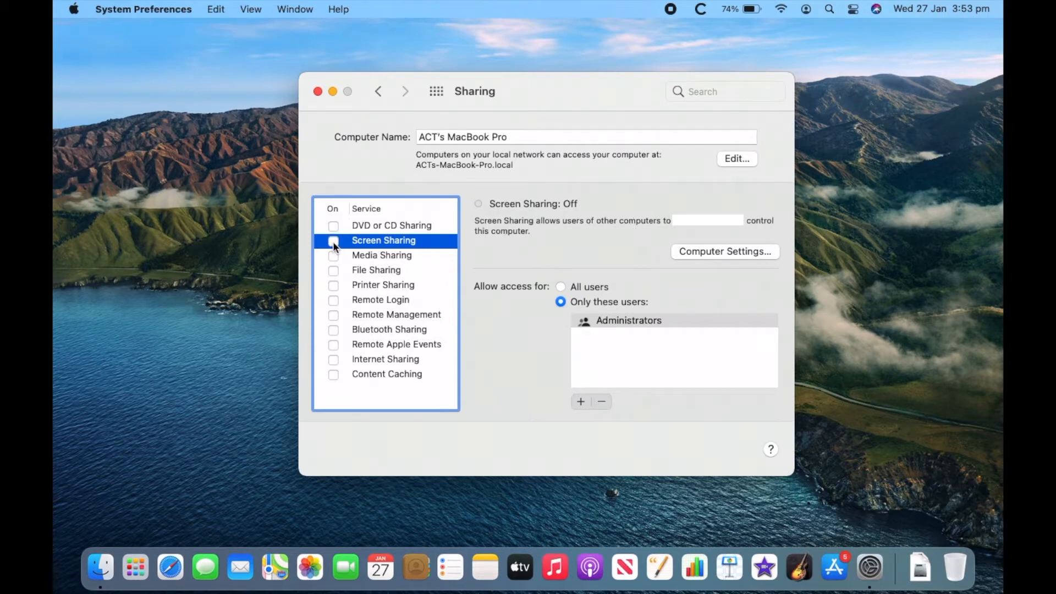
click(333, 240)
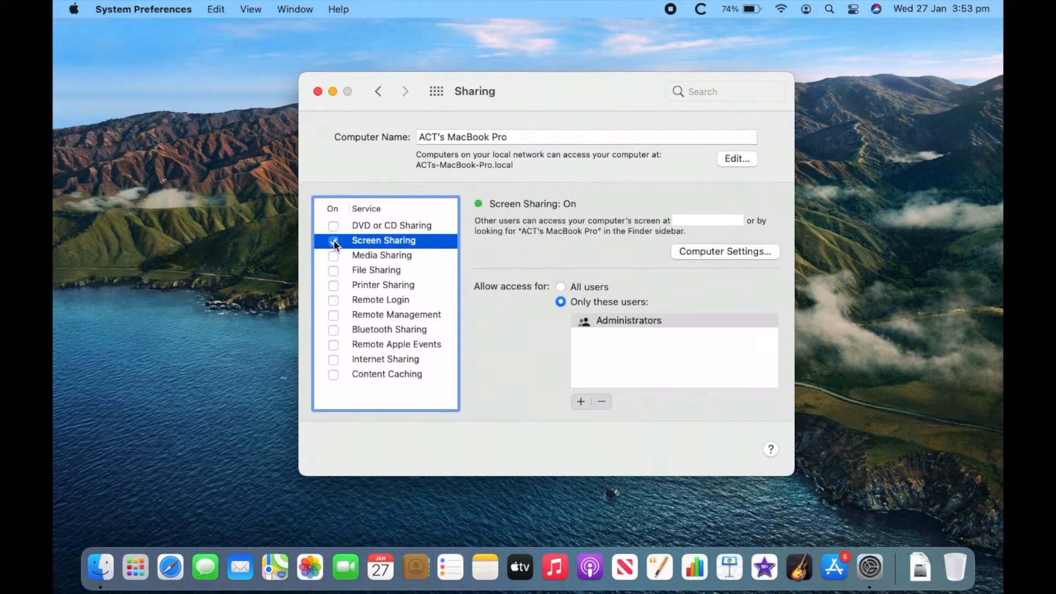
click(334, 240)
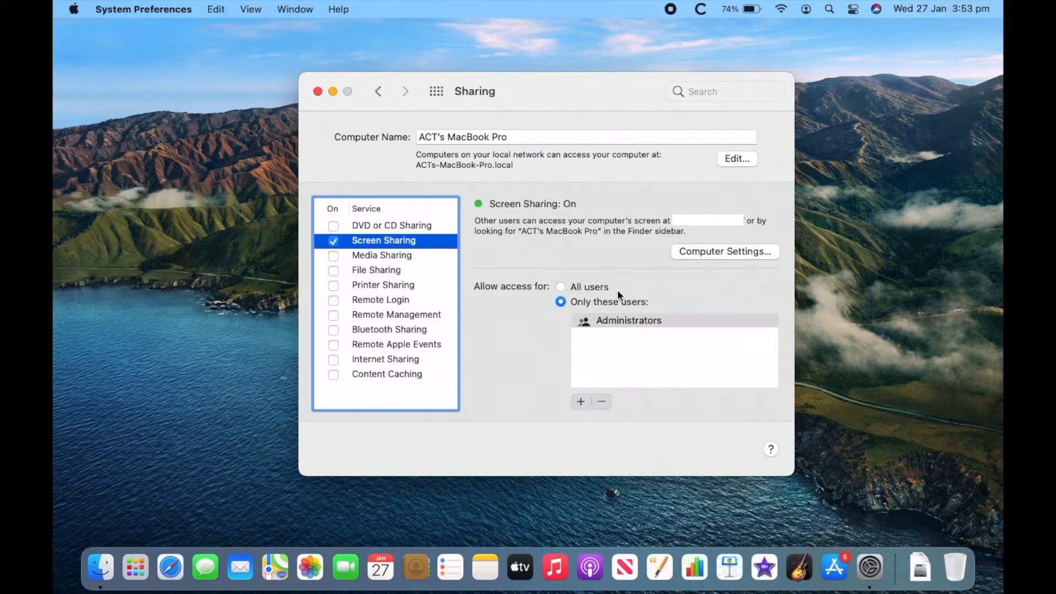
mouse_move(617, 378)
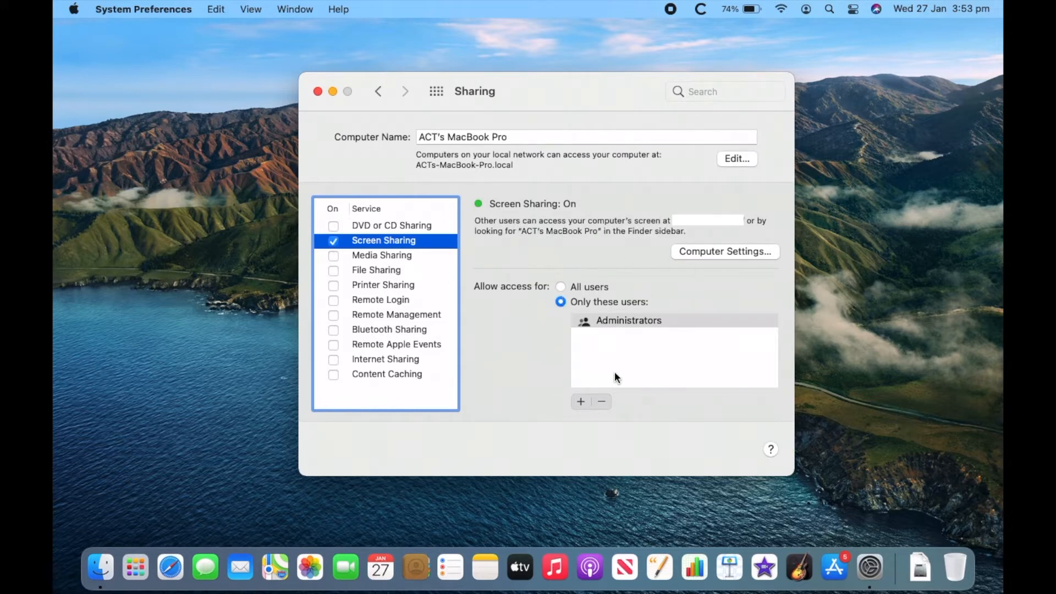
mouse_move(624, 388)
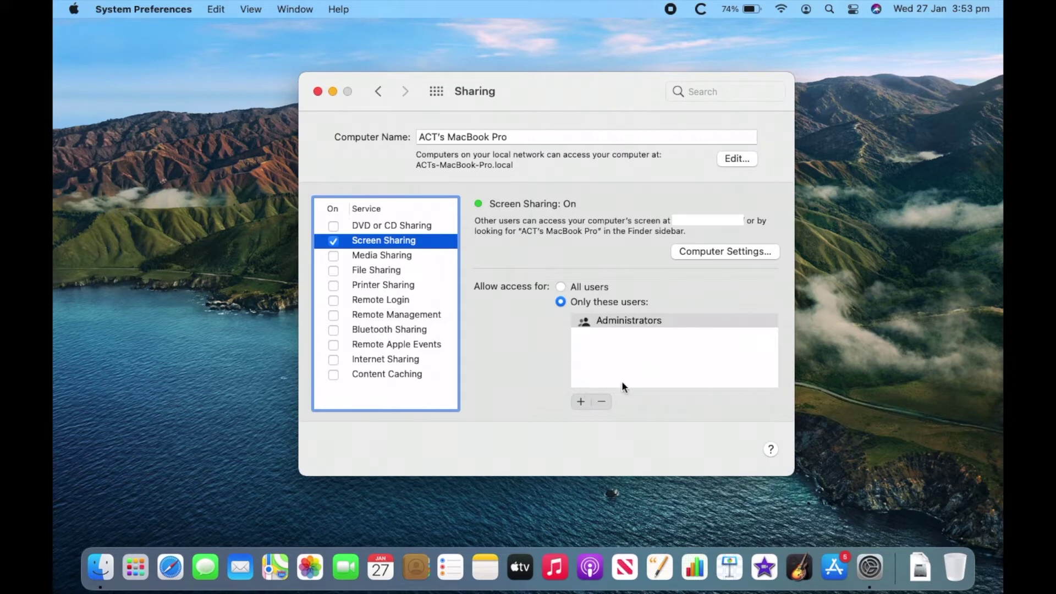
mouse_move(662, 339)
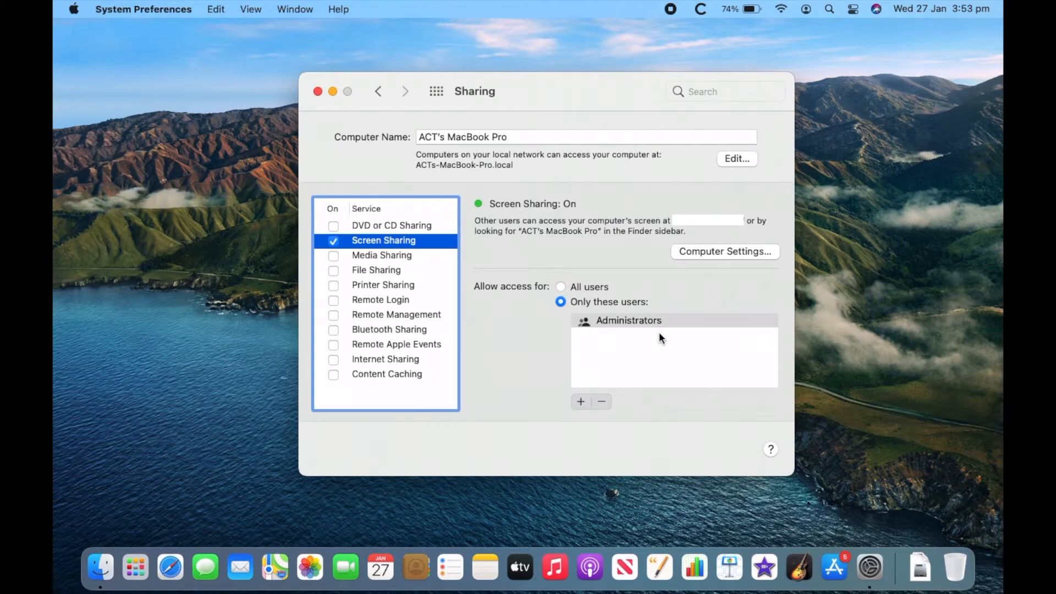
mouse_move(632, 345)
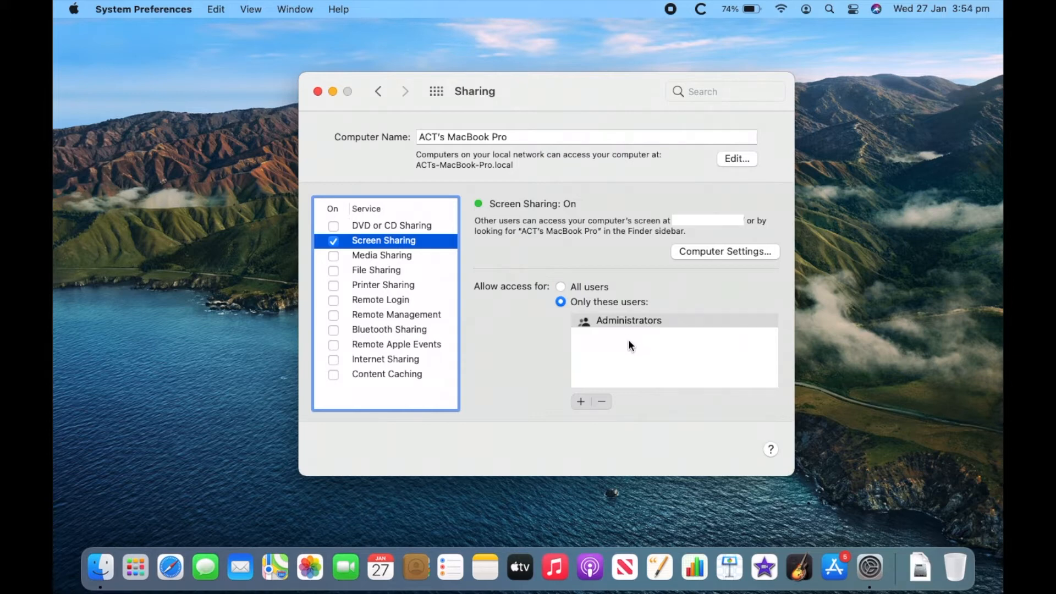
mouse_move(581, 405)
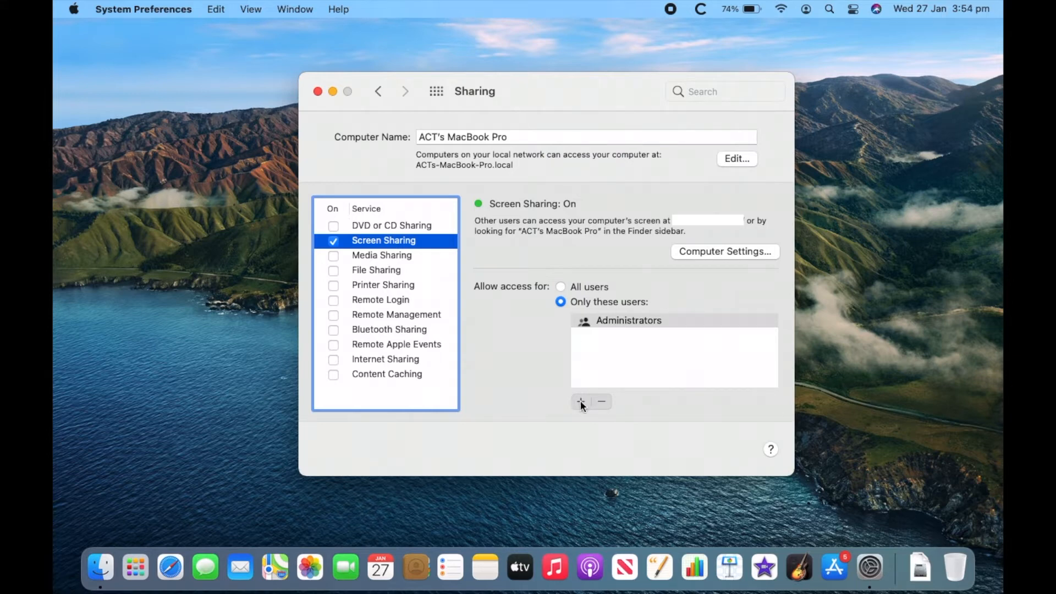
mouse_move(617, 407)
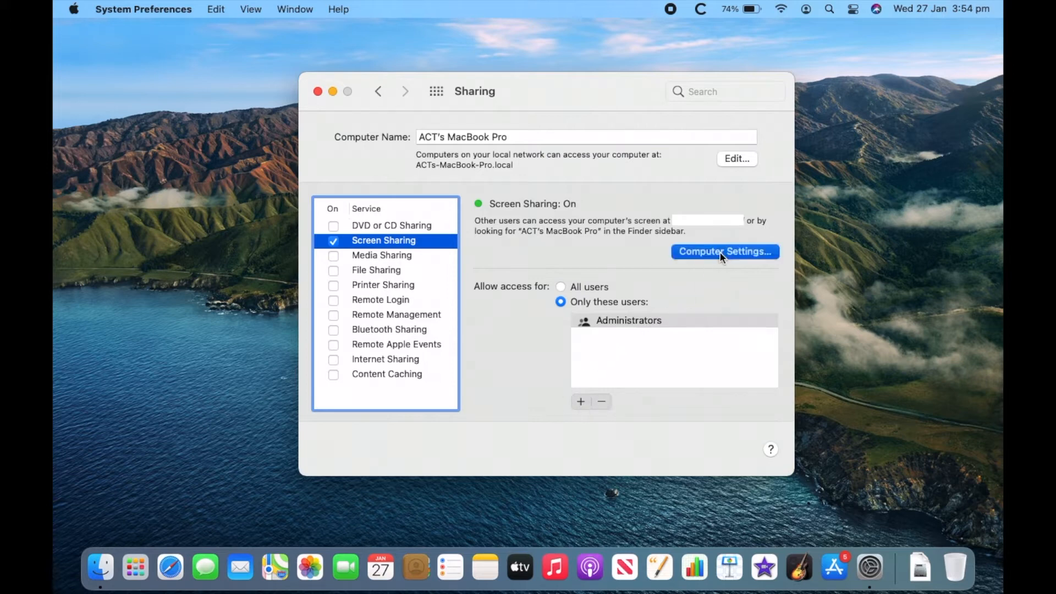
click(725, 251)
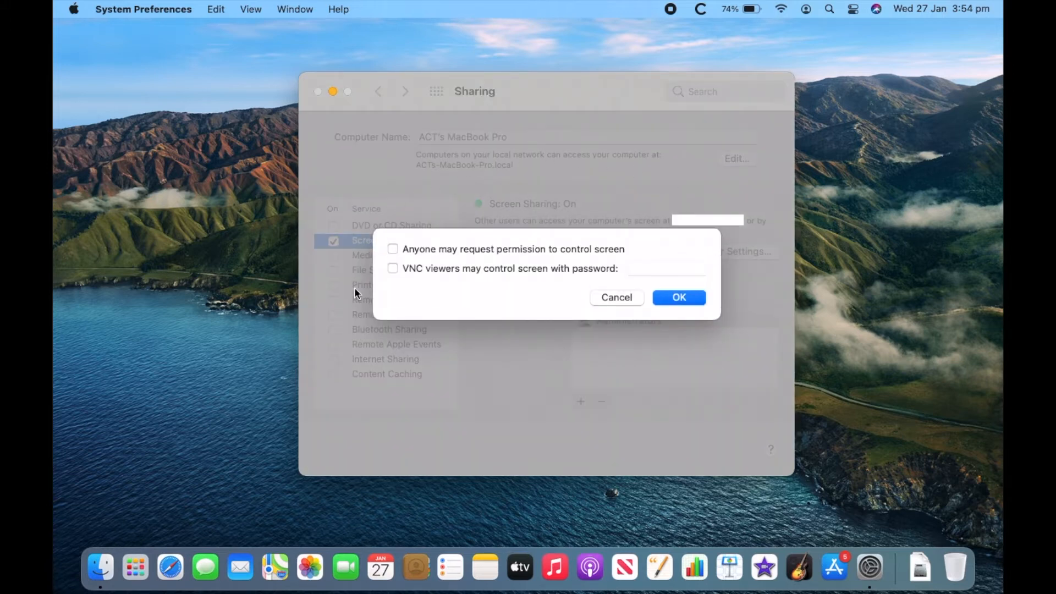
mouse_move(378, 278)
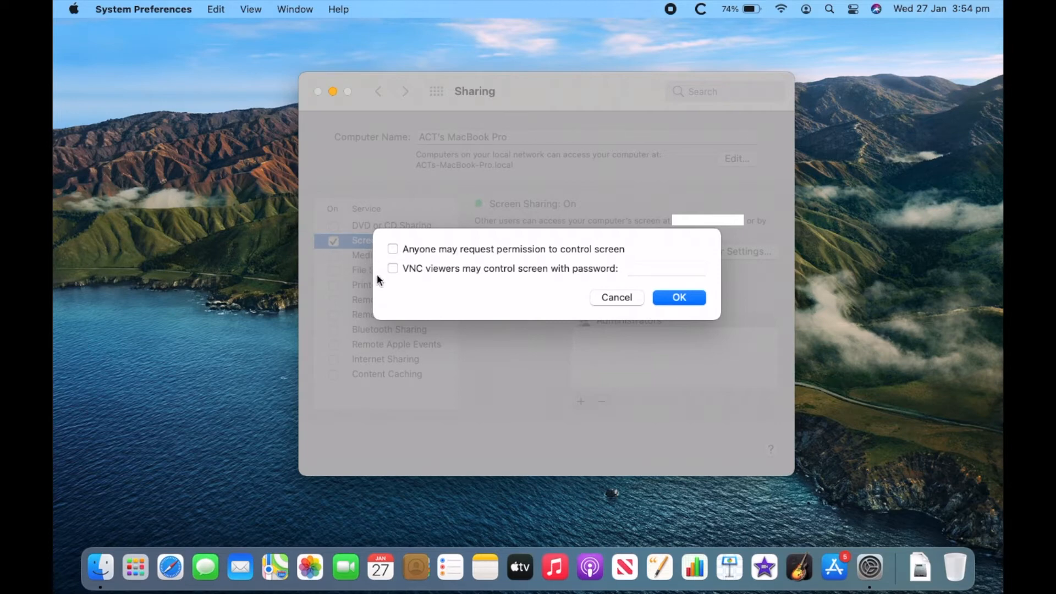
mouse_move(644, 272)
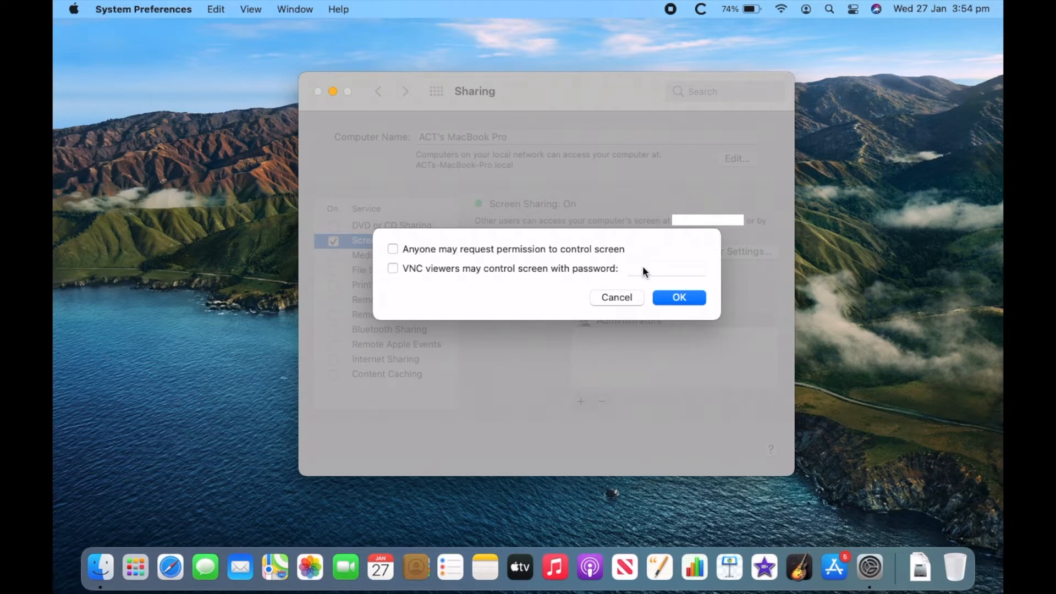
click(679, 297)
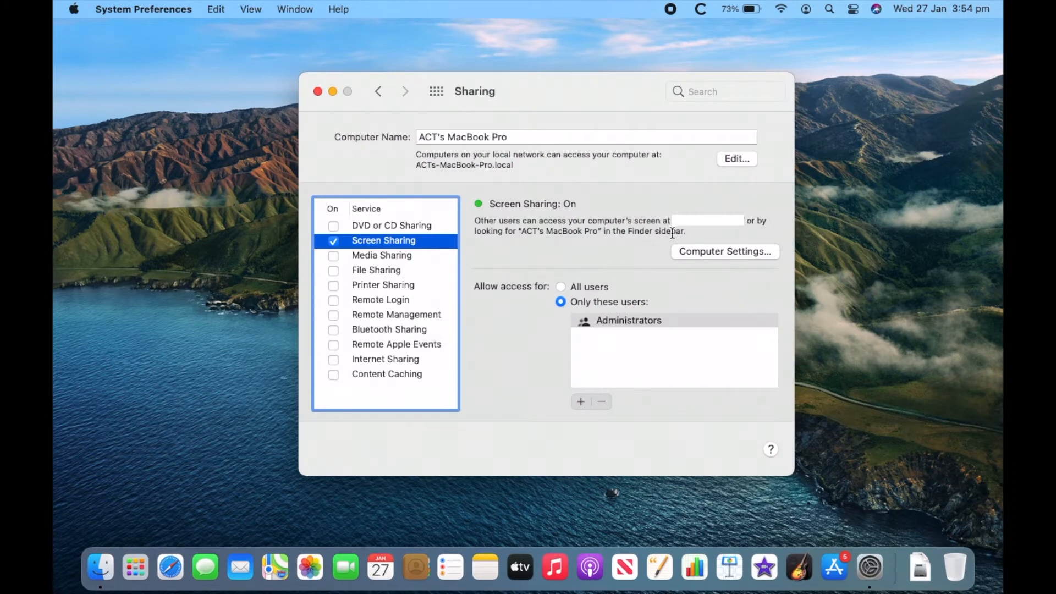
mouse_move(688, 236)
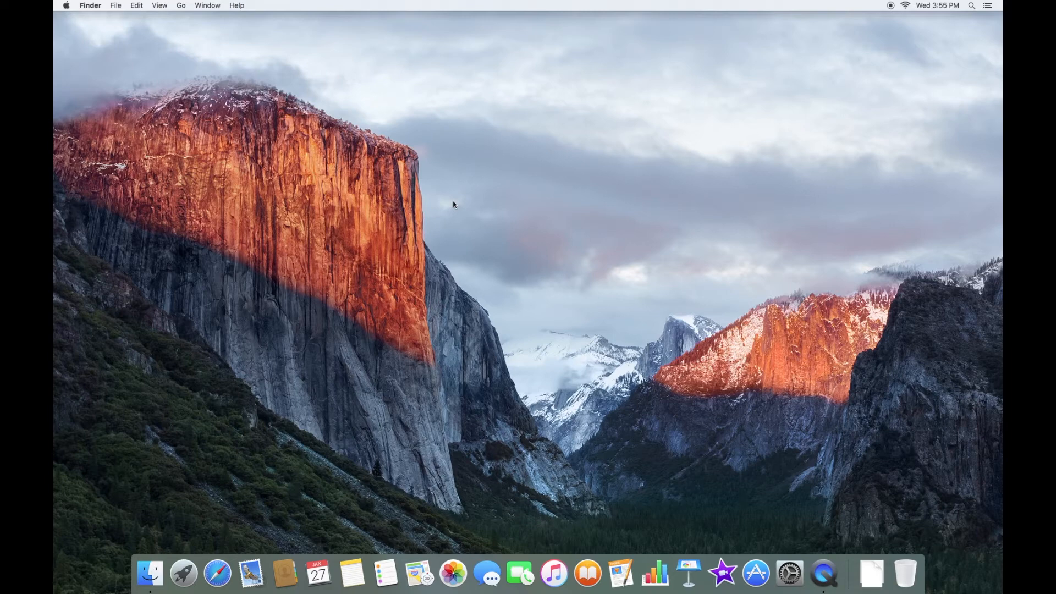
mouse_move(150, 580)
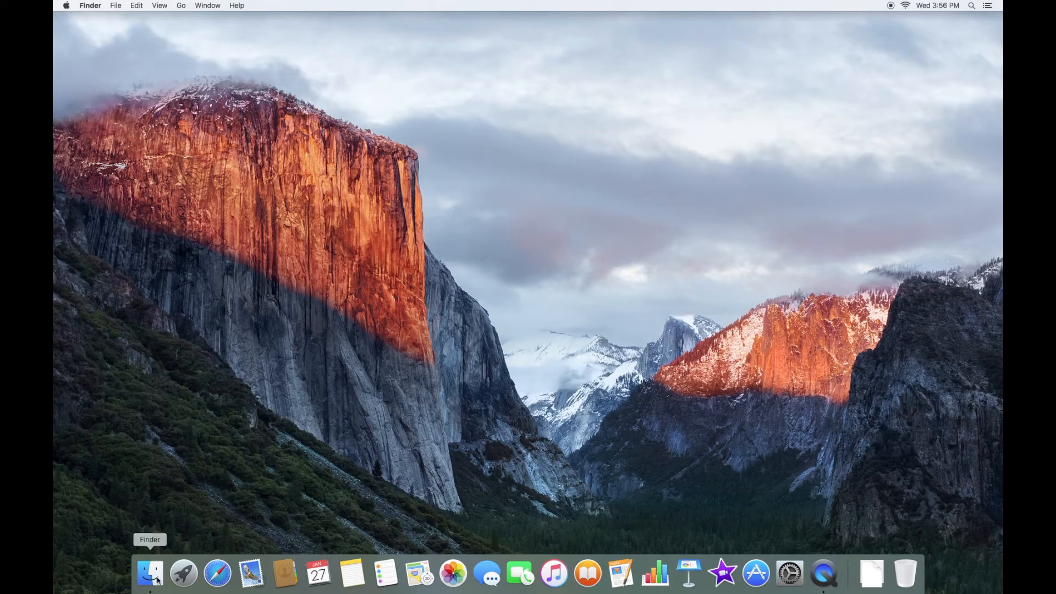
- Show the Network location in a new Finder window listing ACT's MacBook Pro
click(150, 576)
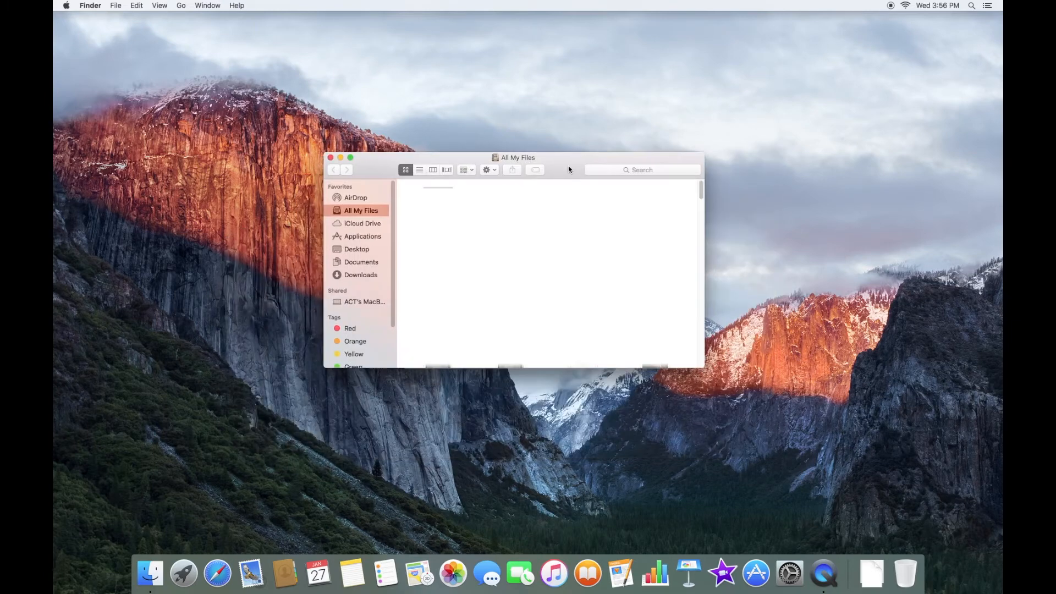
mouse_move(337, 306)
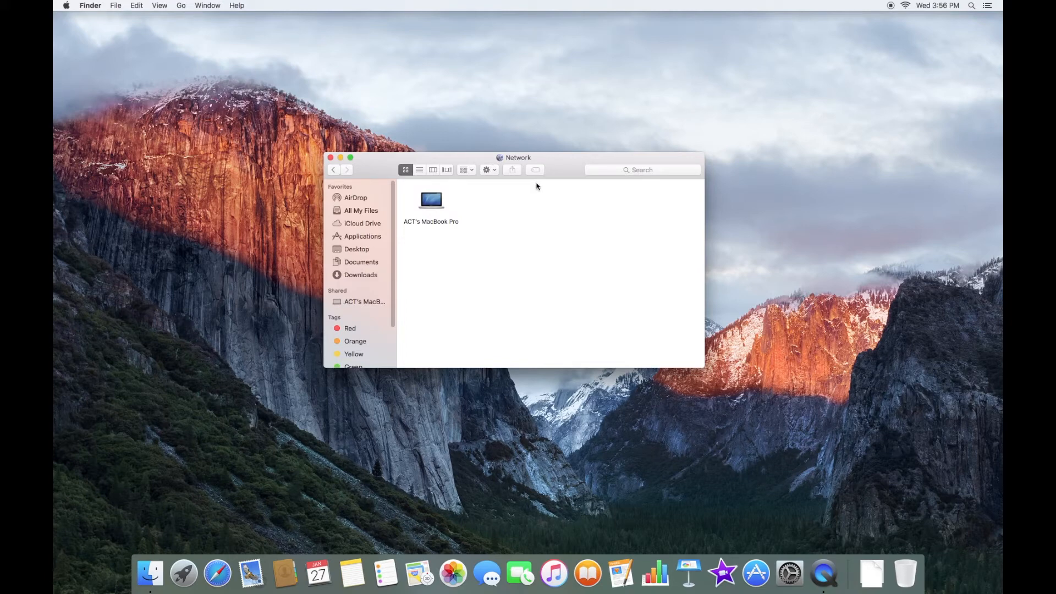
click(181, 4)
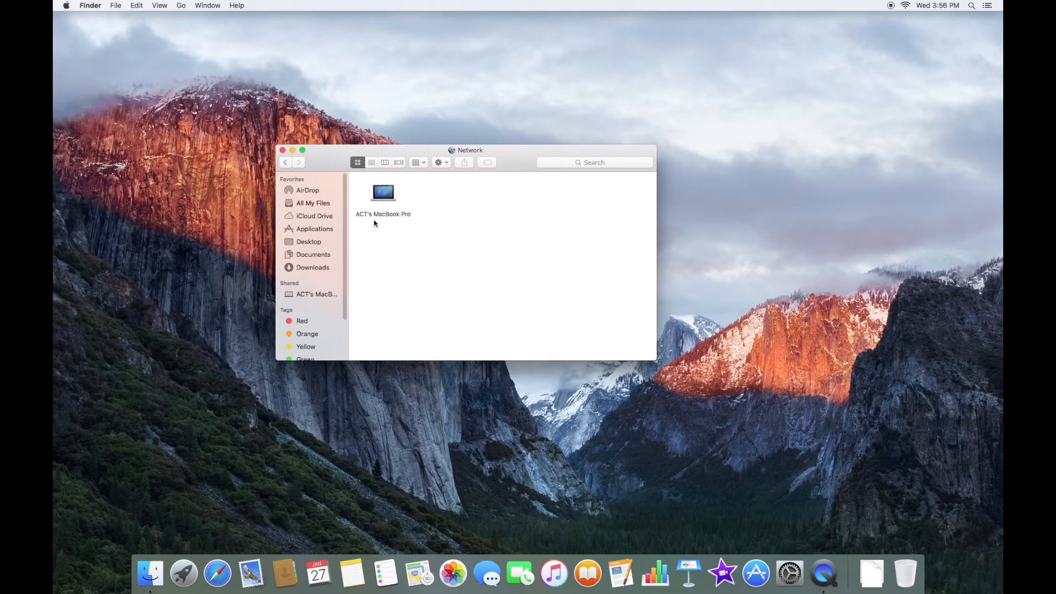
- Open ACT's MacBook Pro and start a Share Screen session toward it
double_click(383, 192)
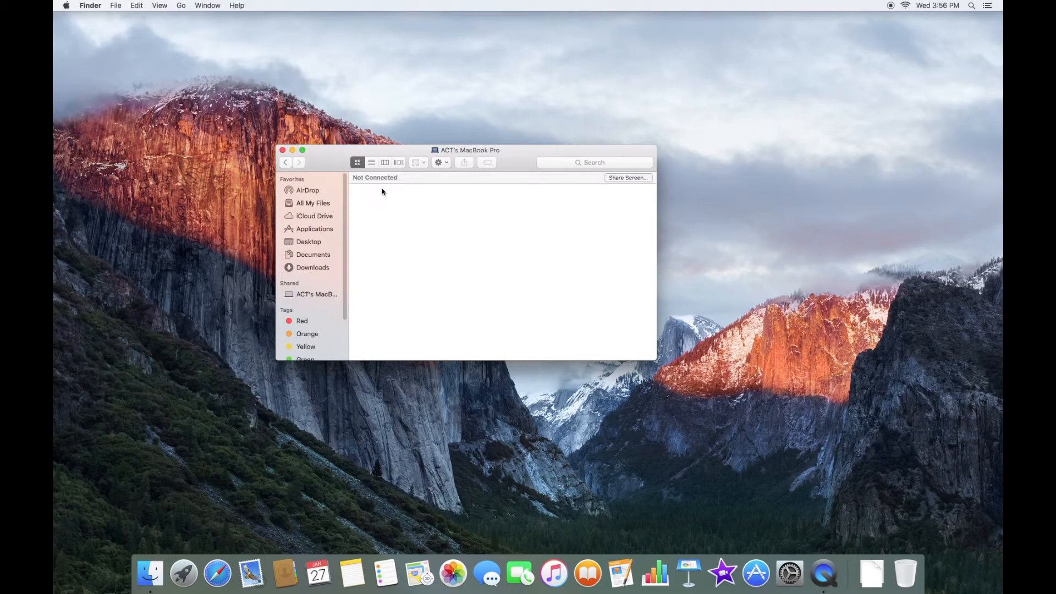
mouse_move(628, 190)
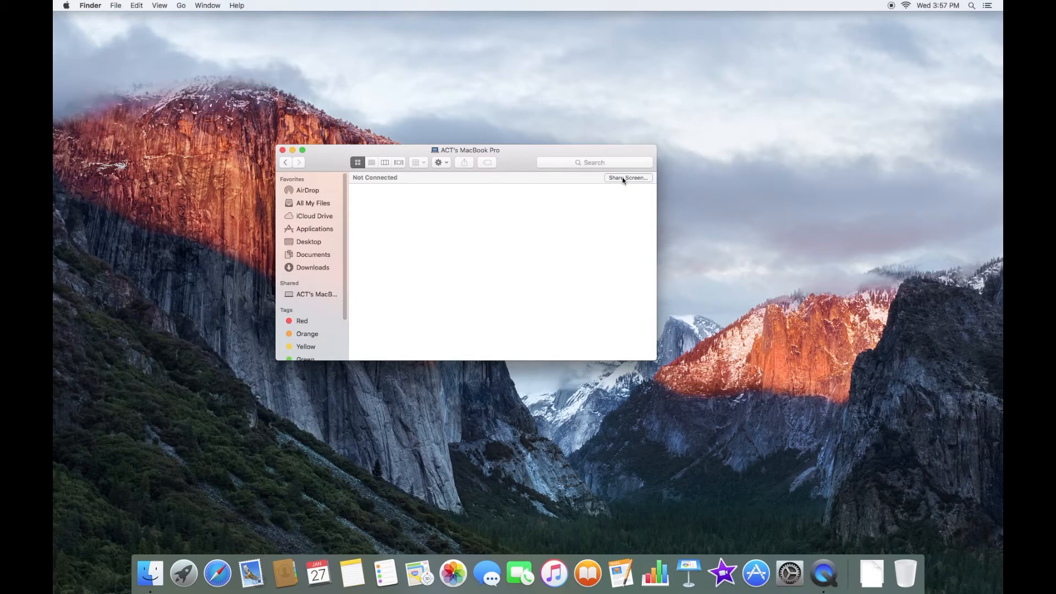
click(627, 177)
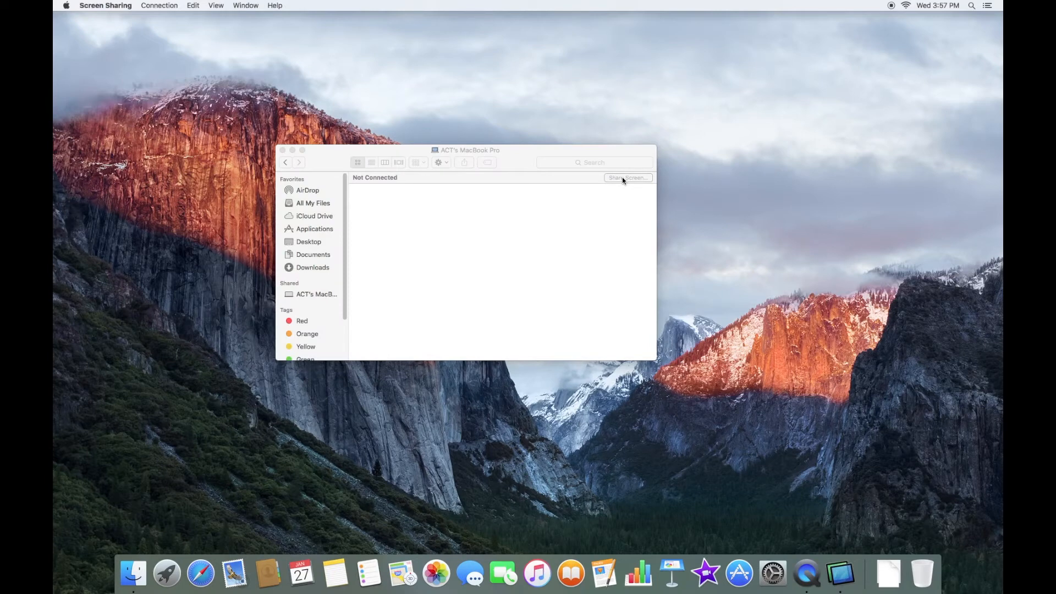
- Connect to the MacBook Pro and view its desktop in Control mode
click(628, 177)
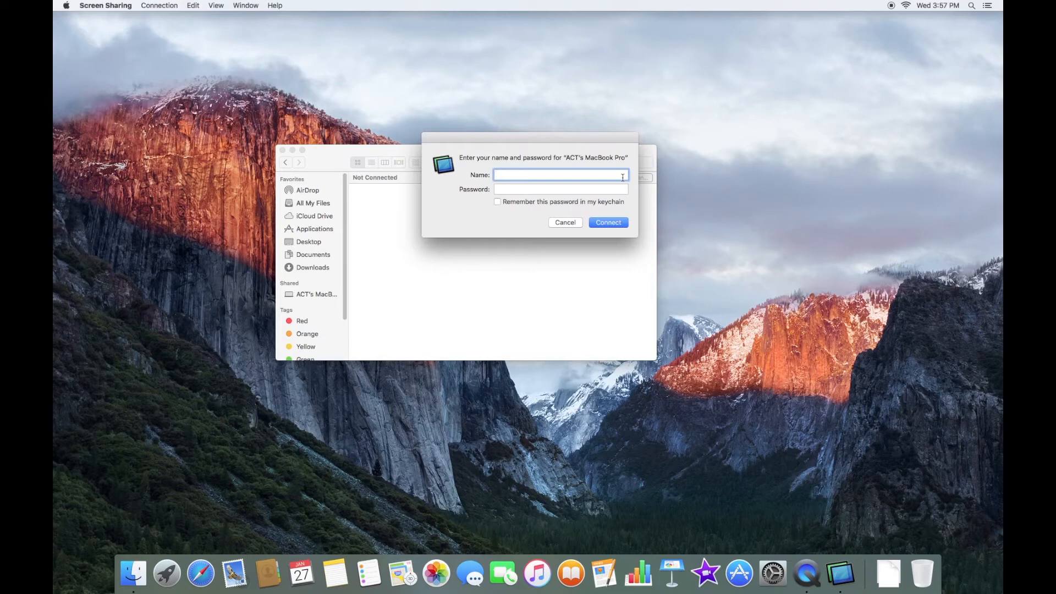
click(609, 222)
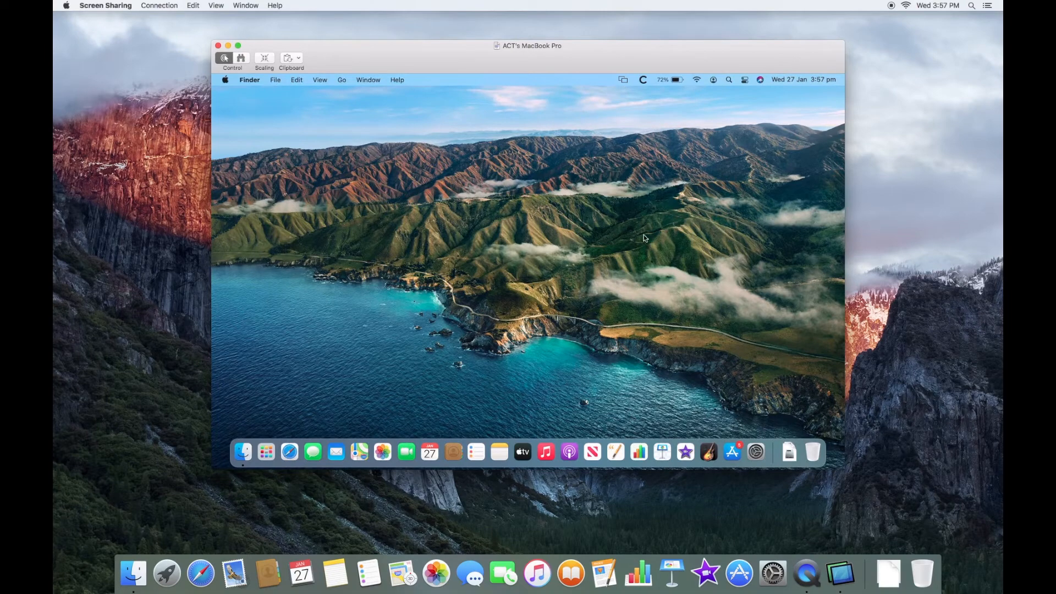
mouse_move(651, 256)
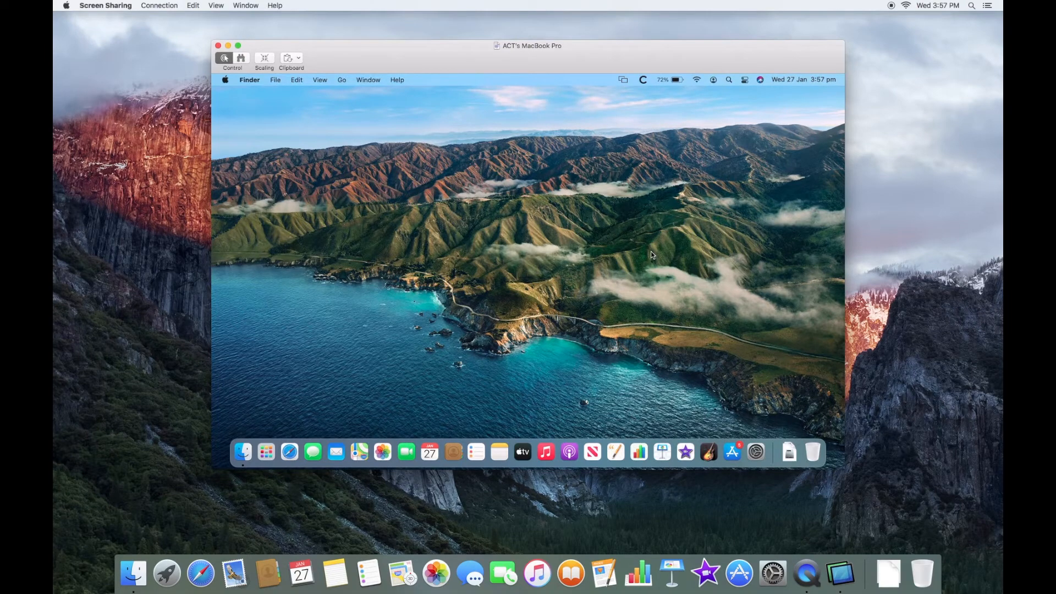
mouse_move(901, 241)
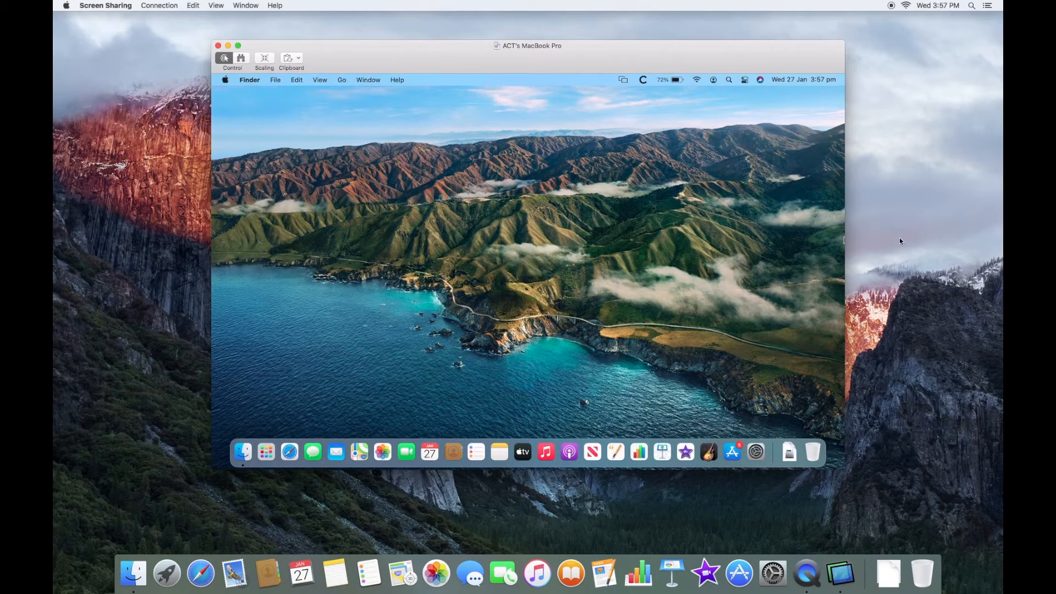
mouse_move(553, 258)
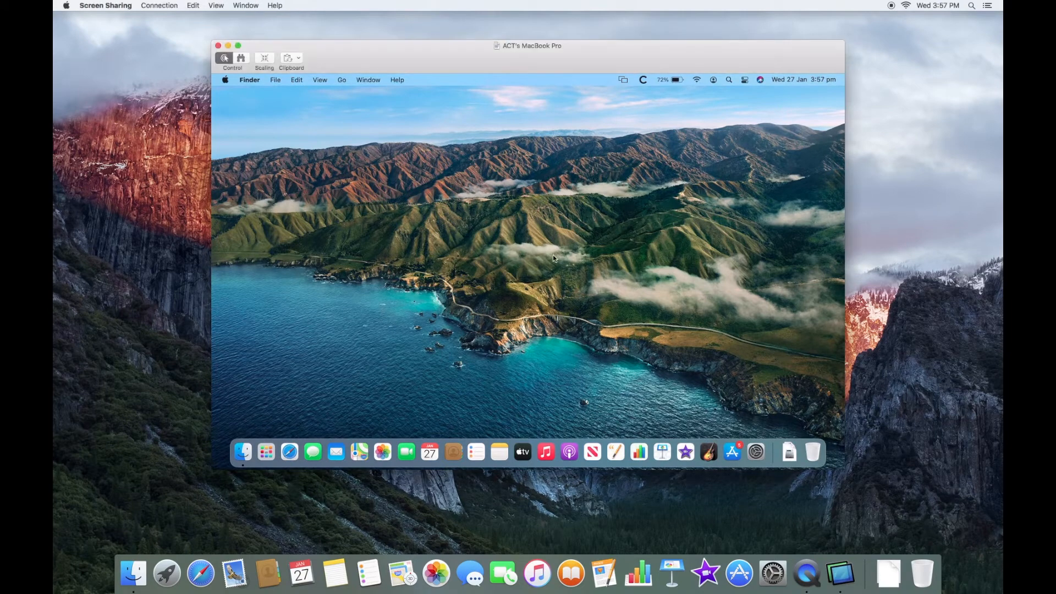
mouse_move(288, 452)
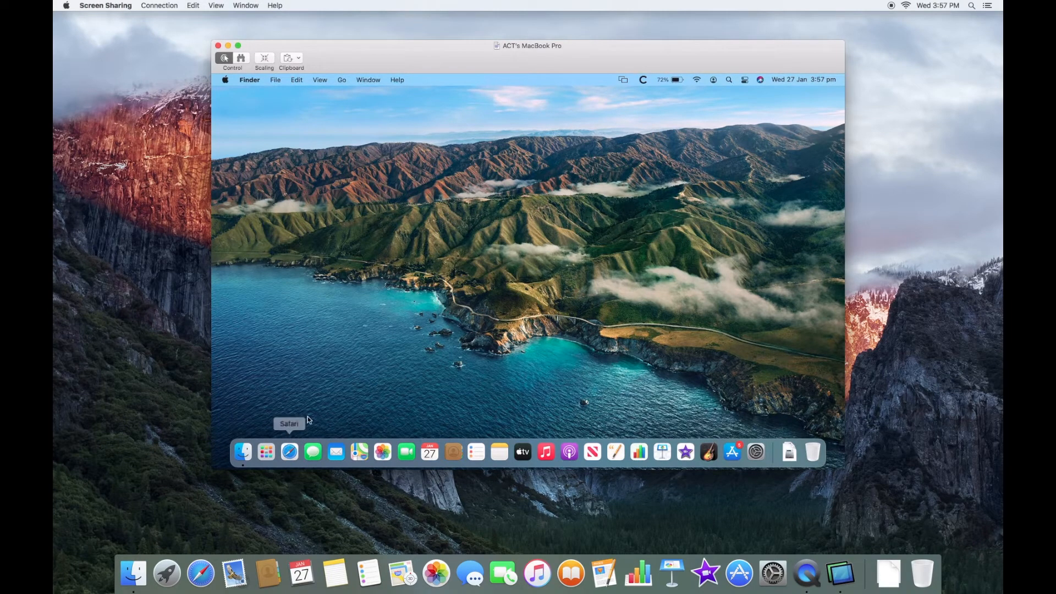
mouse_move(344, 169)
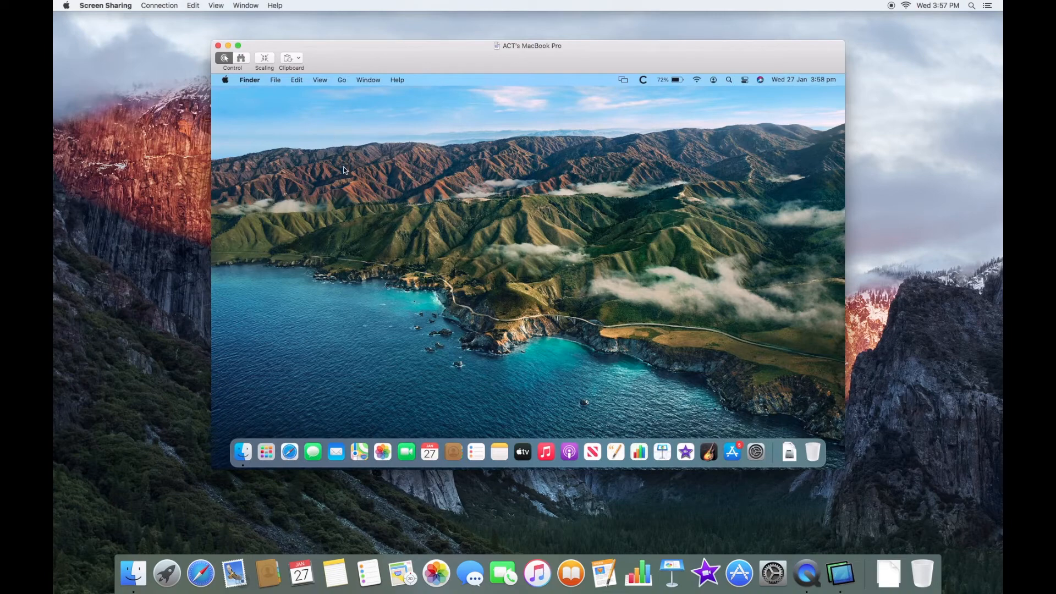
mouse_move(418, 268)
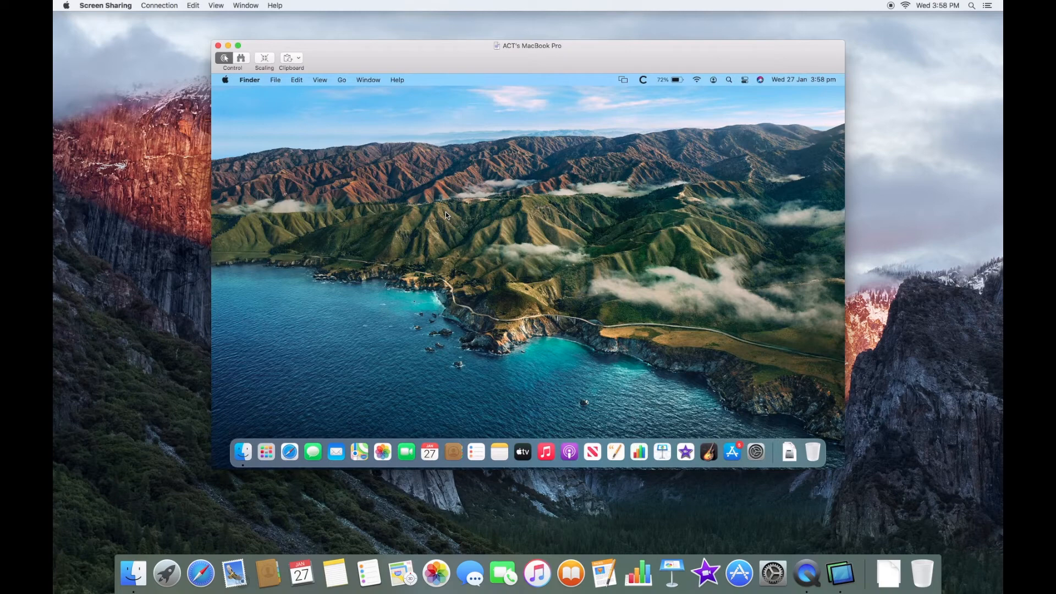
mouse_move(562, 210)
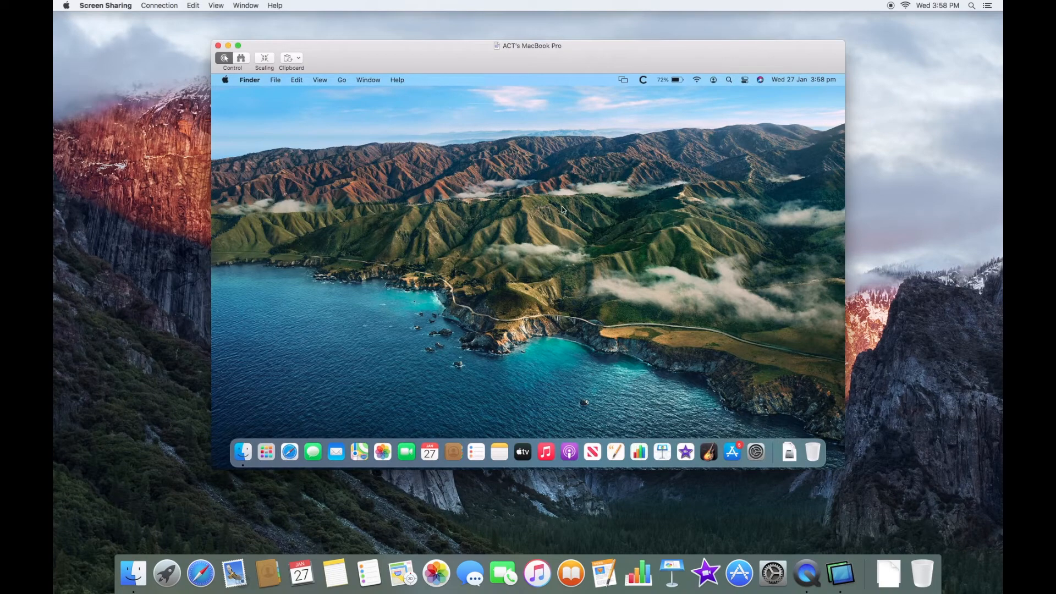
mouse_move(649, 153)
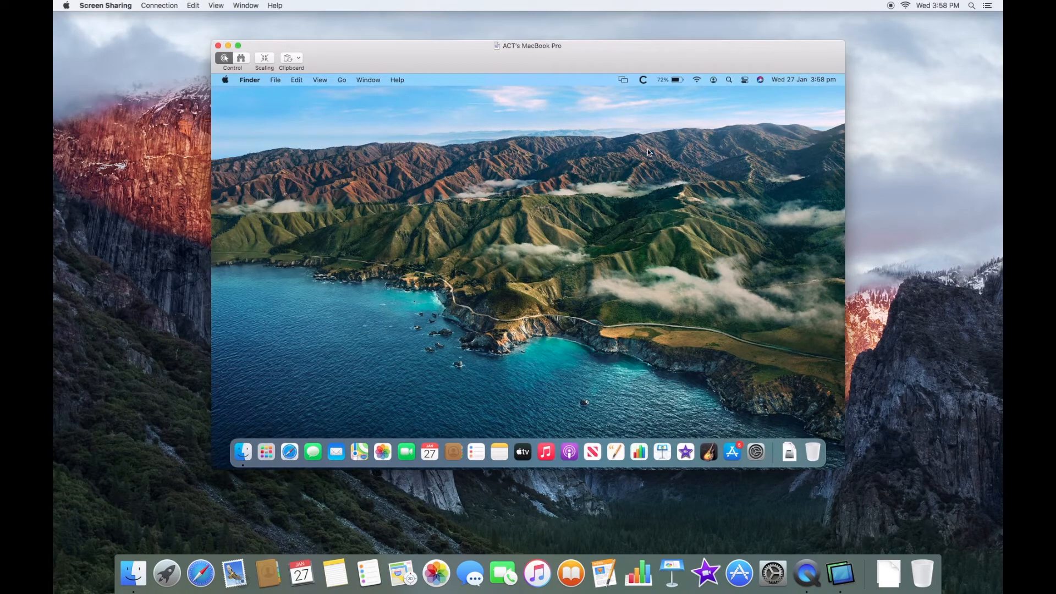
mouse_move(464, 266)
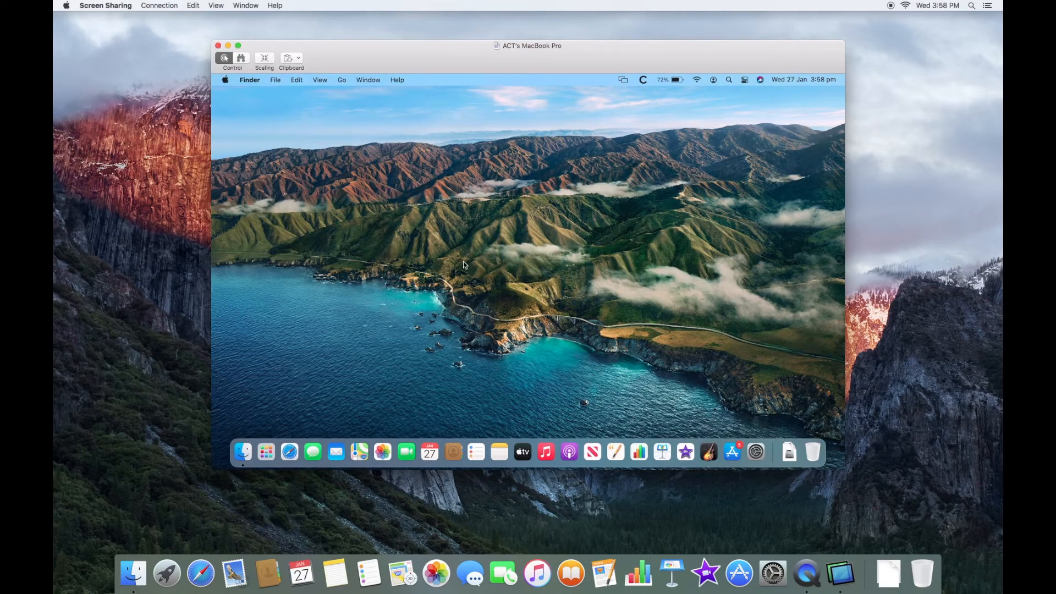
mouse_move(643, 297)
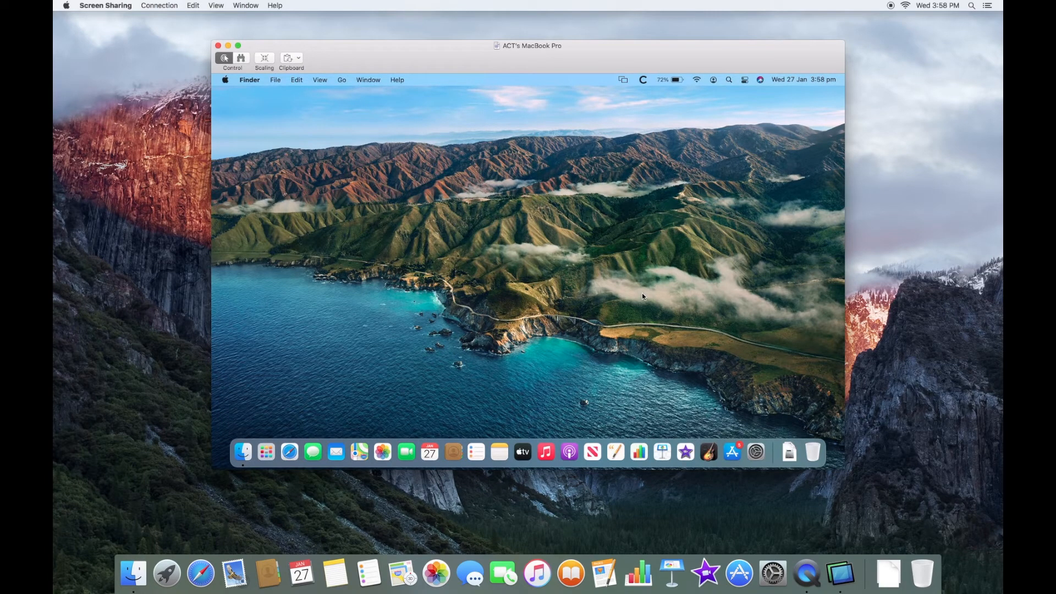
mouse_move(434, 153)
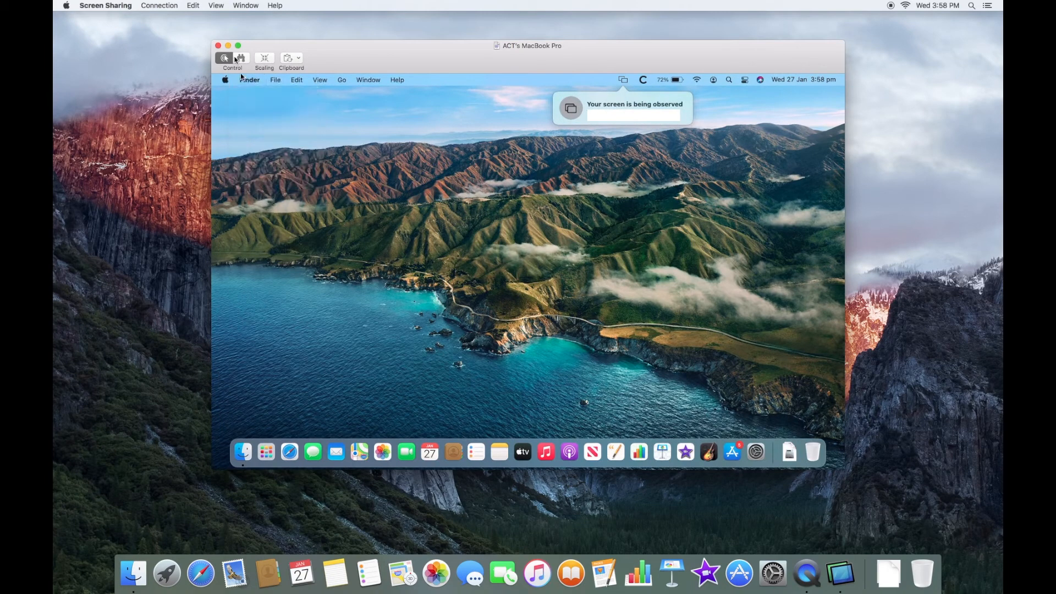
click(240, 58)
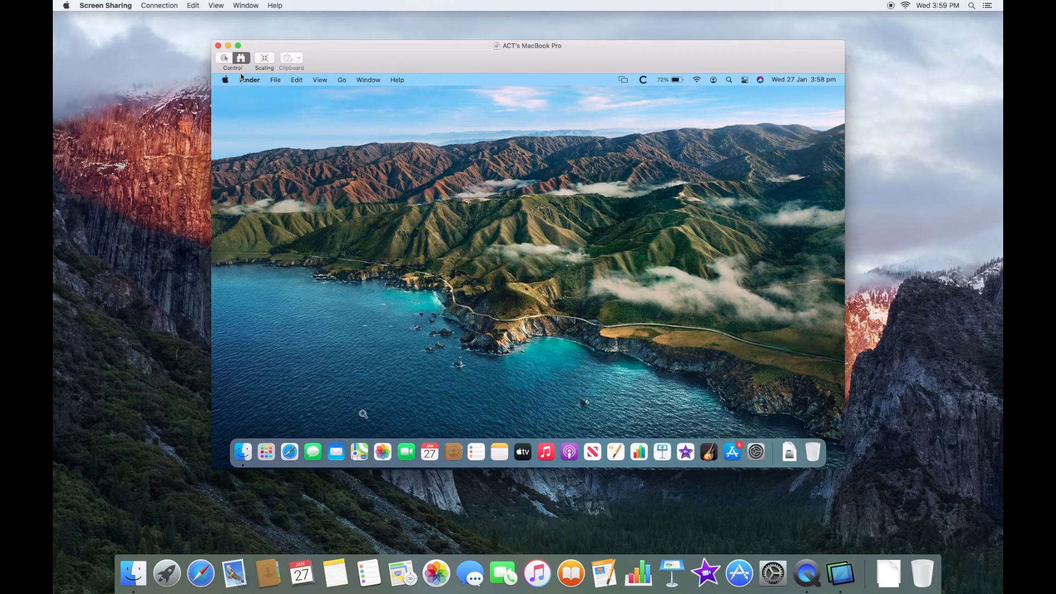
click(231, 58)
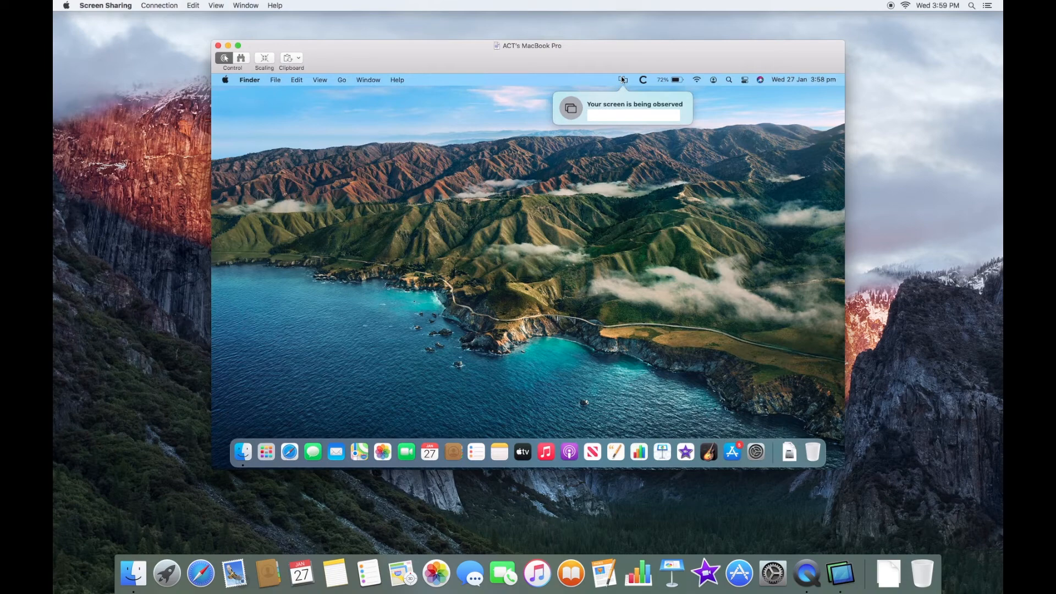
click(622, 79)
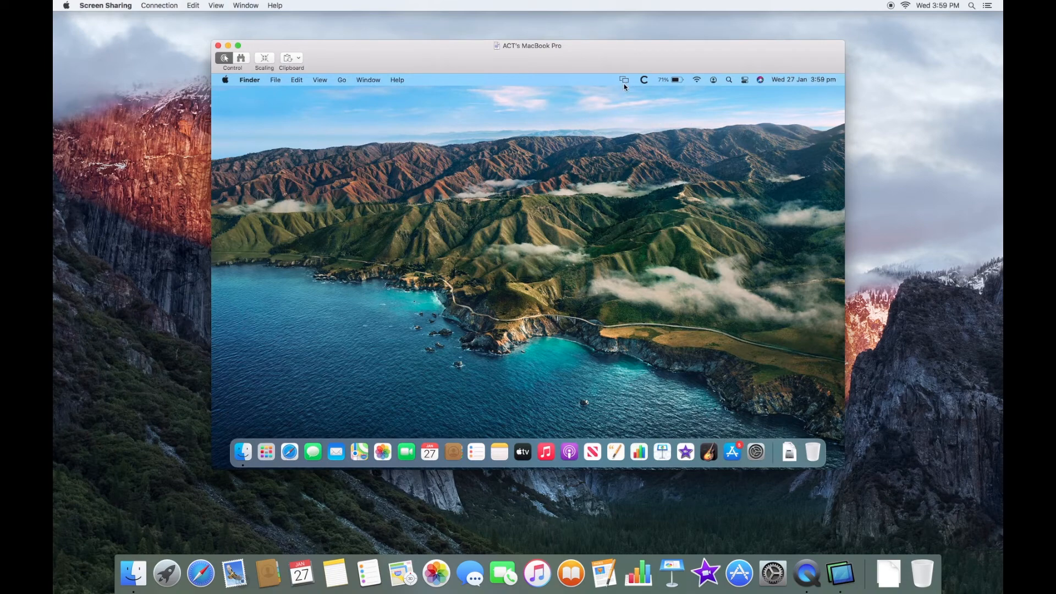
click(624, 79)
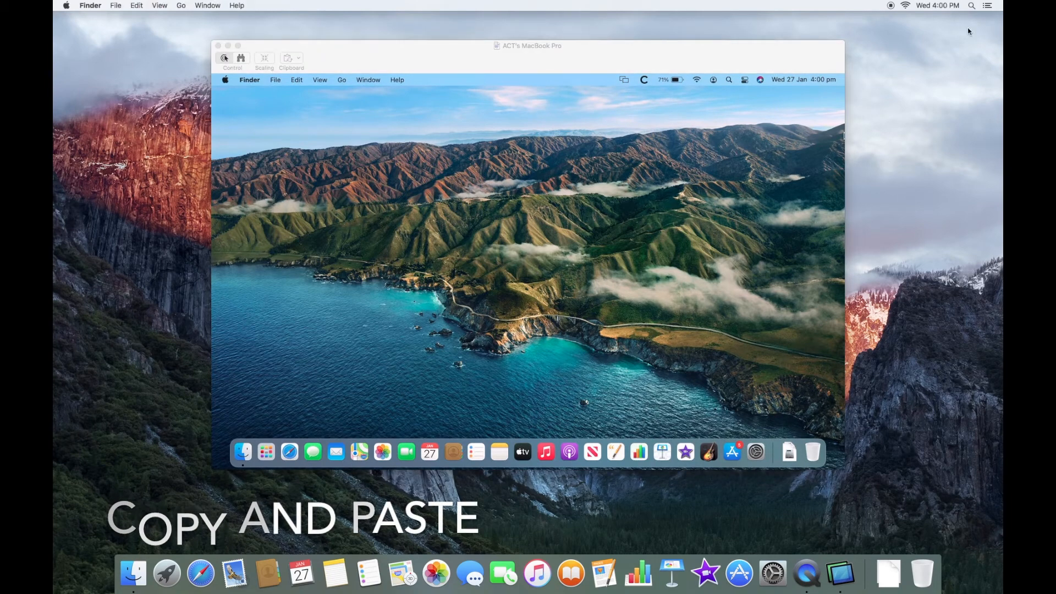
- Search 'System Preferences' then 'Subscribe' in the iMac's Spotlight
click(729, 79)
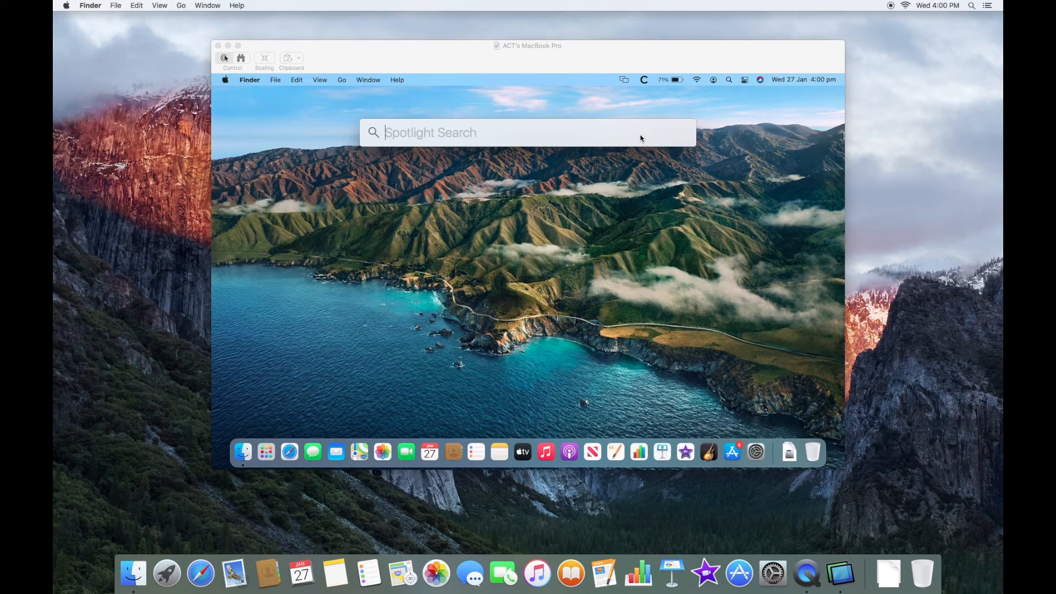
text(System Preferences)
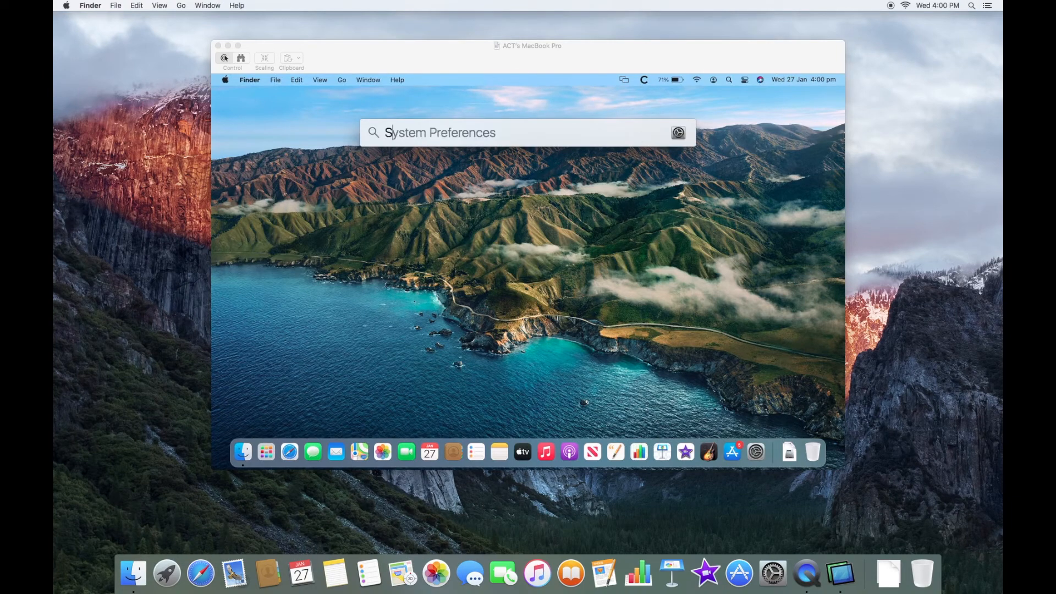
text(Subscribe)
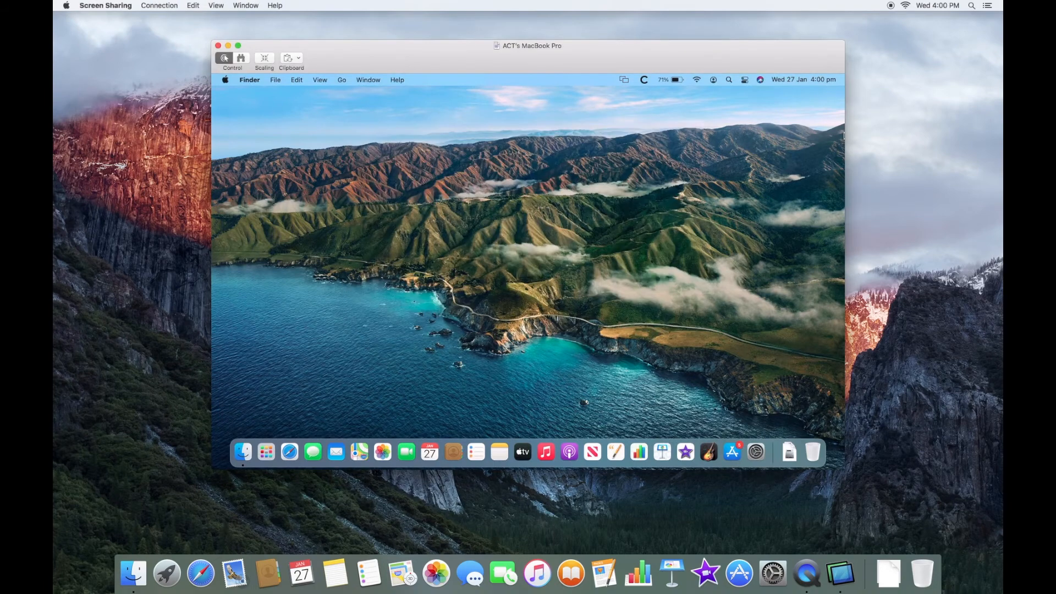
mouse_move(613, 161)
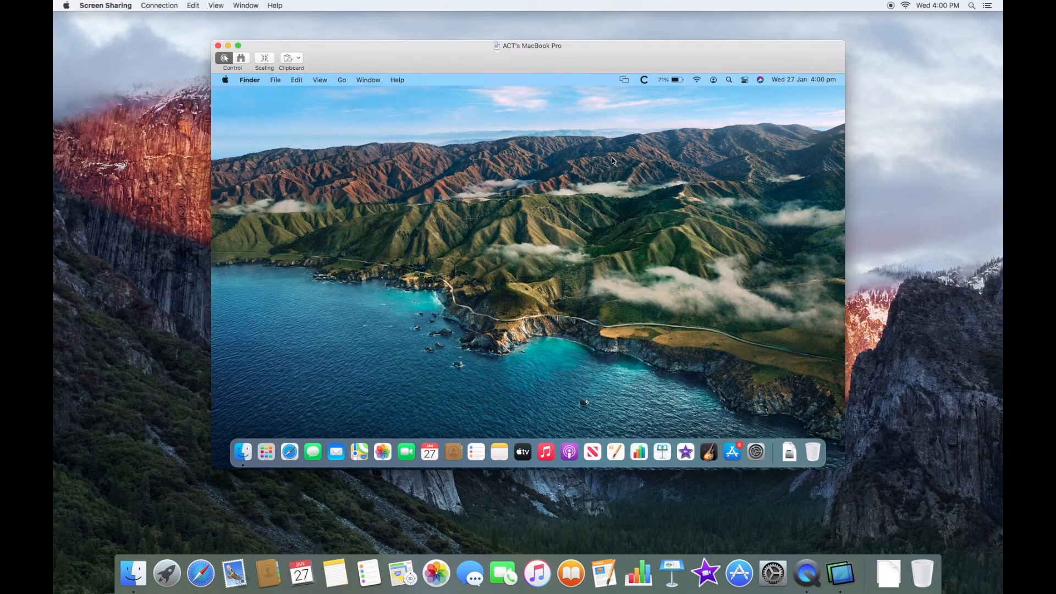
mouse_move(728, 85)
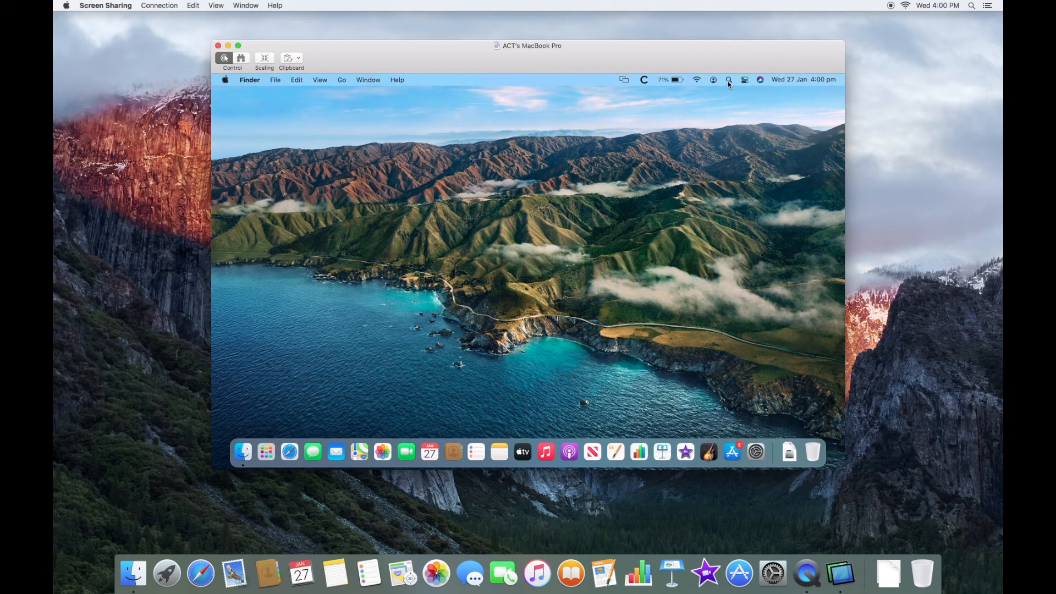
- Enter 'All' into Spotlight on the remote MacBook Pro
click(731, 80)
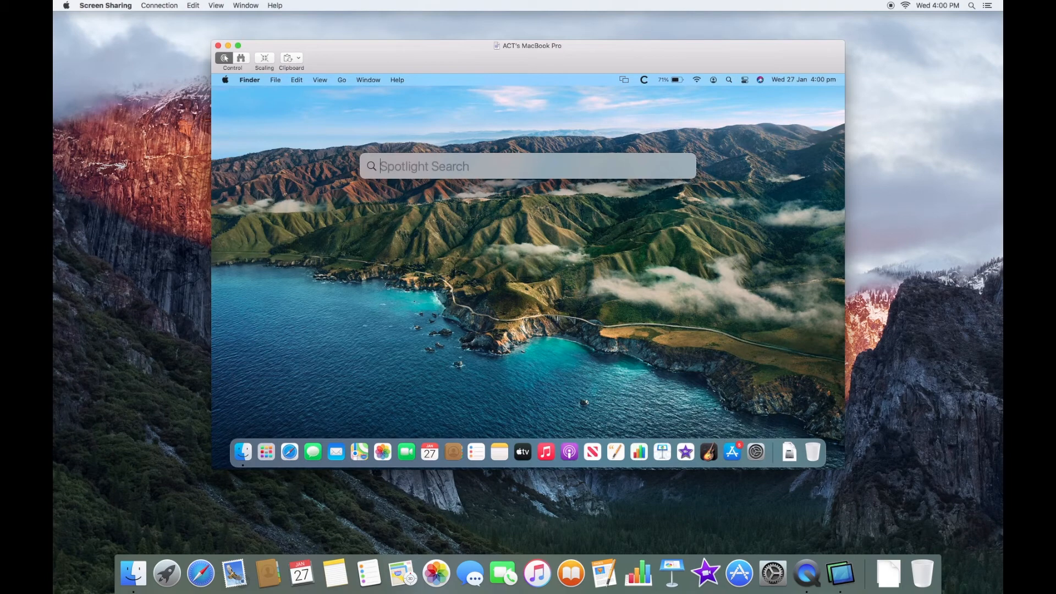
text(All)
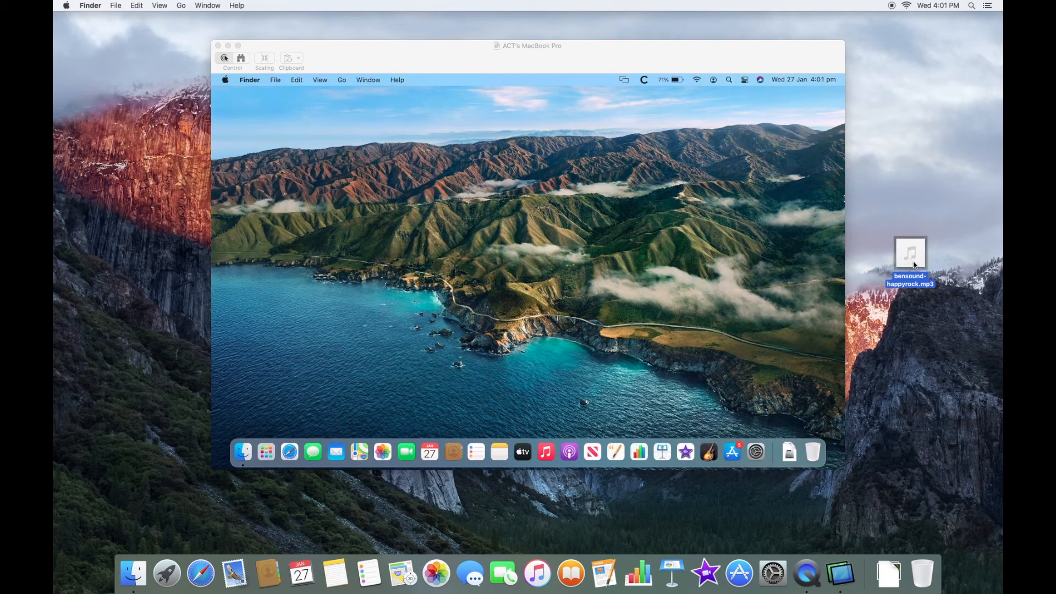
- Drag bensound-happyrock.mp3 onto the MacBook Pro desktop and dismiss File Transfers
drag(910, 256, 763, 256)
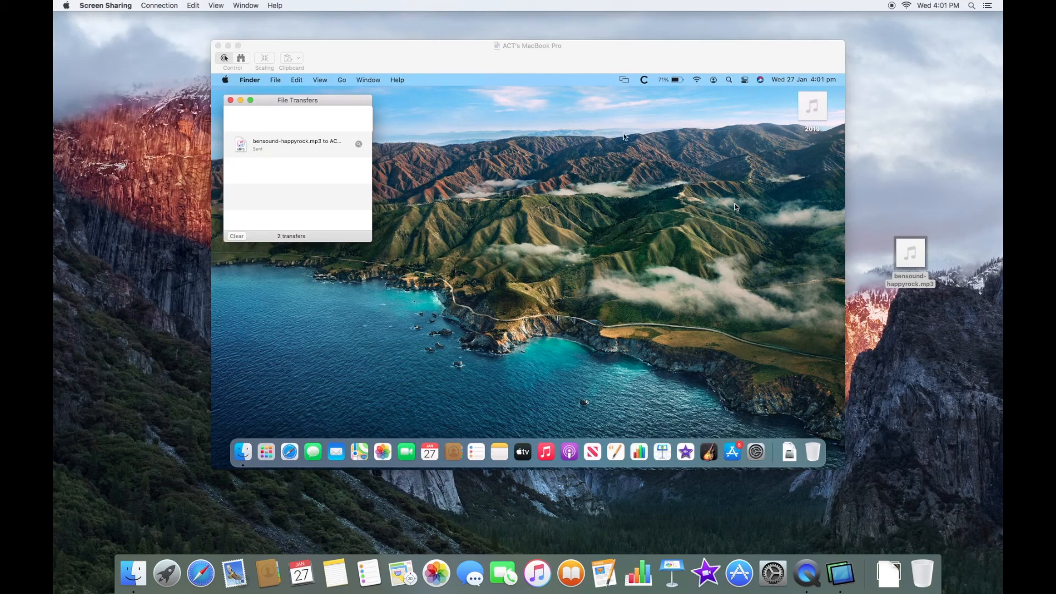
click(230, 99)
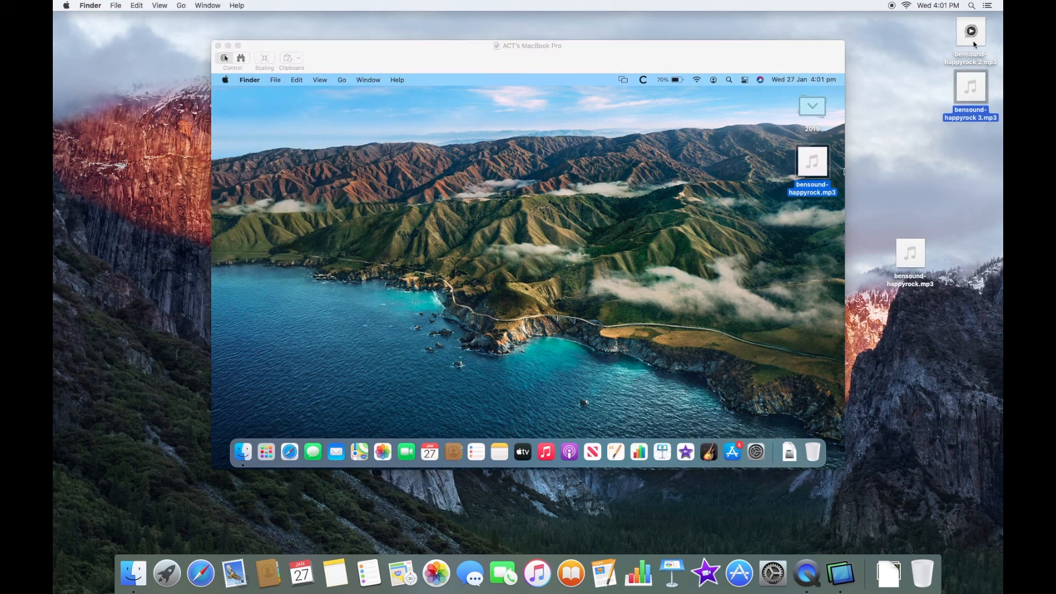
- Select the copied bensound-happyrock mp3 on the iMac desktop
click(910, 254)
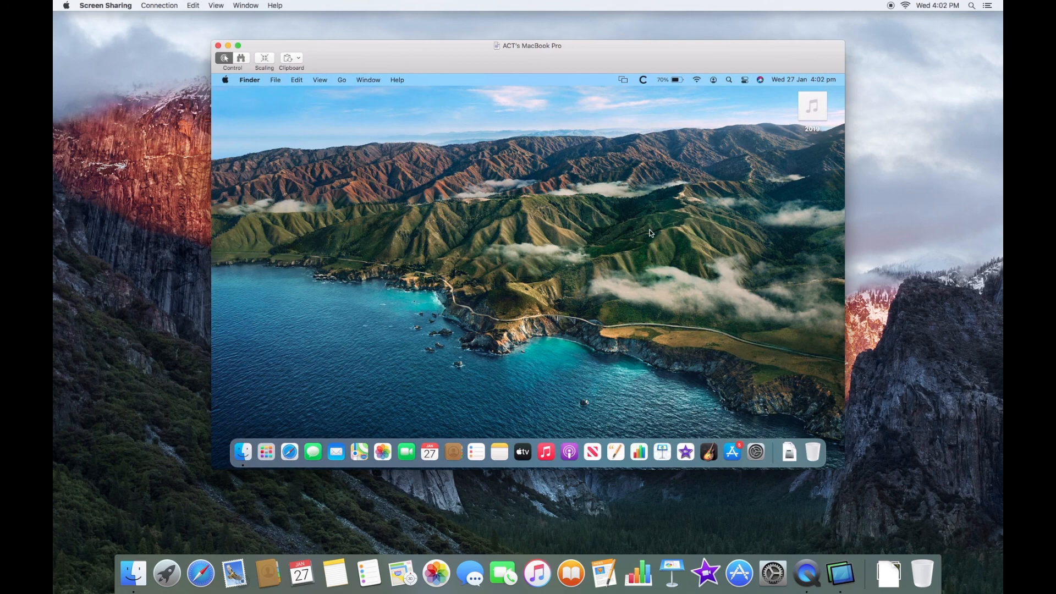
mouse_move(652, 233)
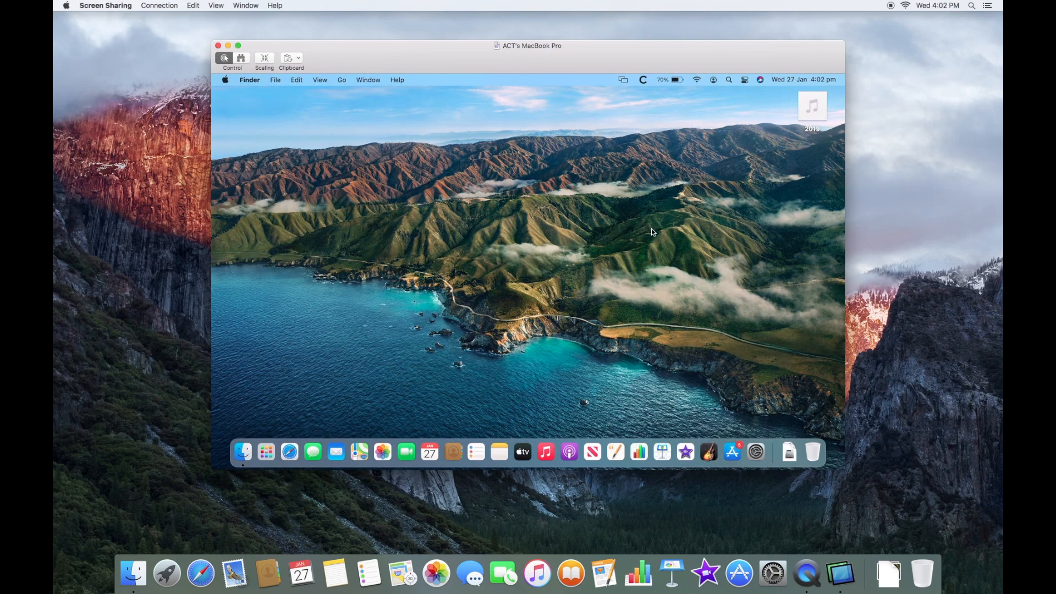
mouse_move(190, 42)
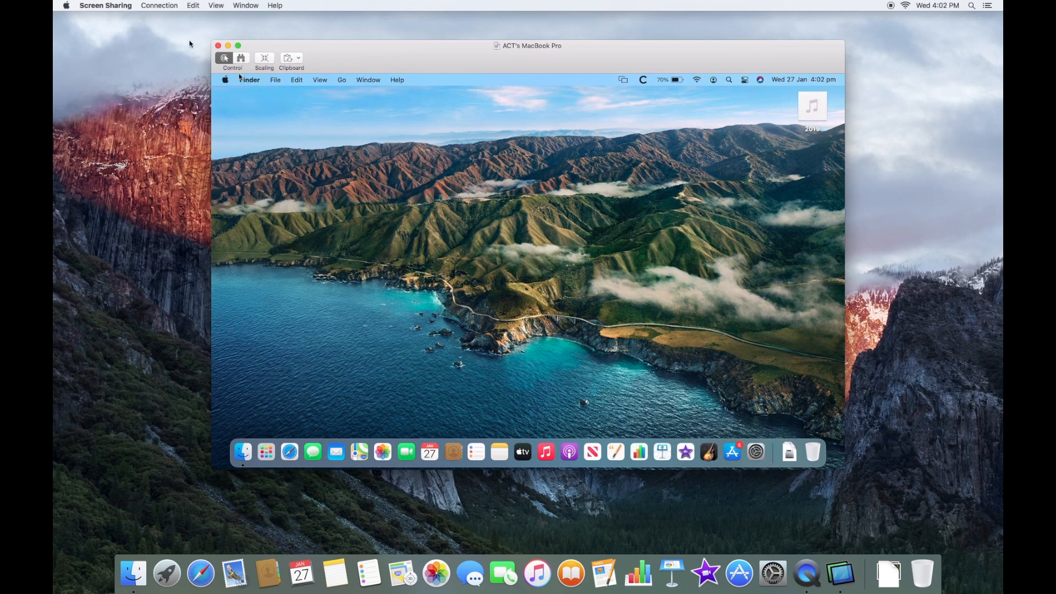